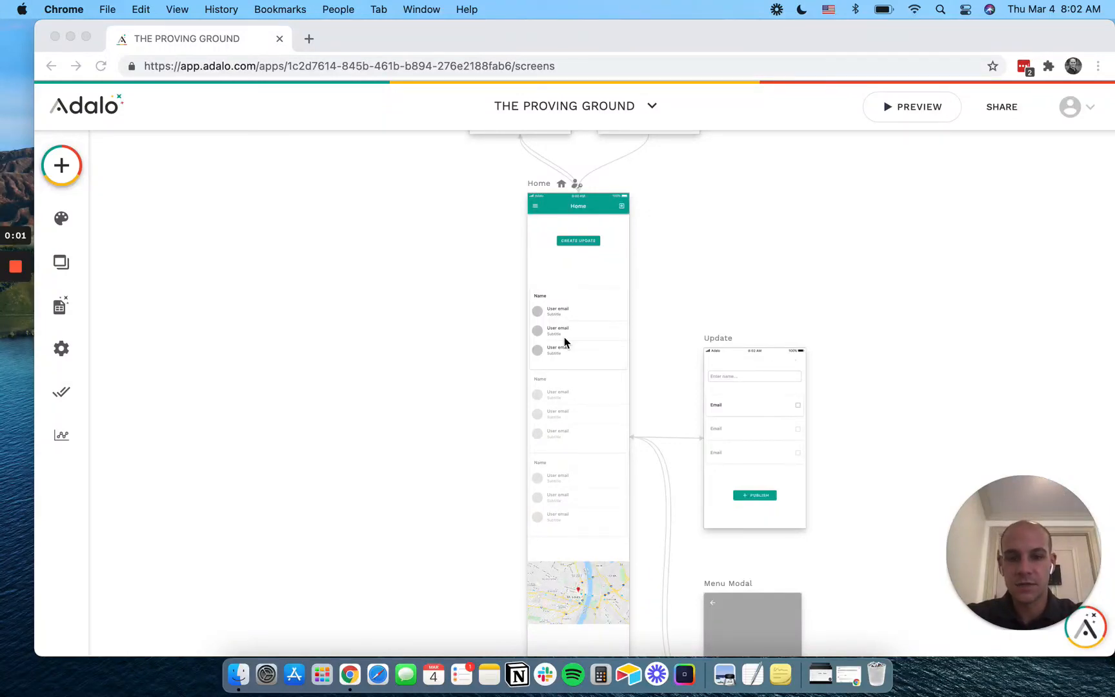
pyautogui.moveTo(427, 368)
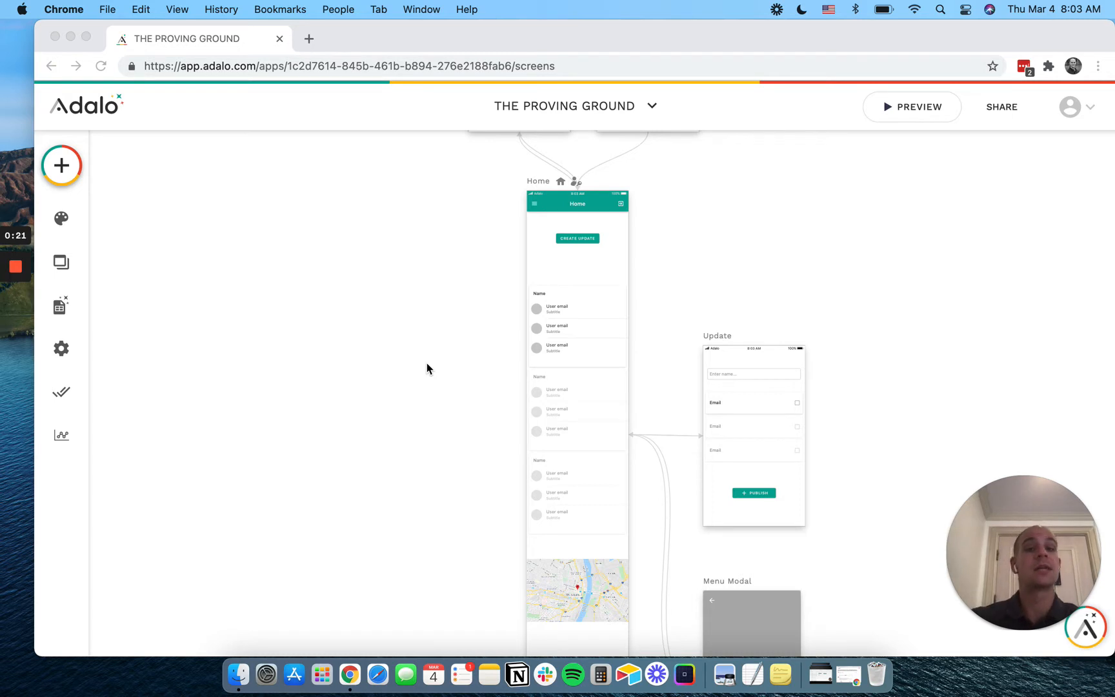
pyautogui.moveTo(620, 273)
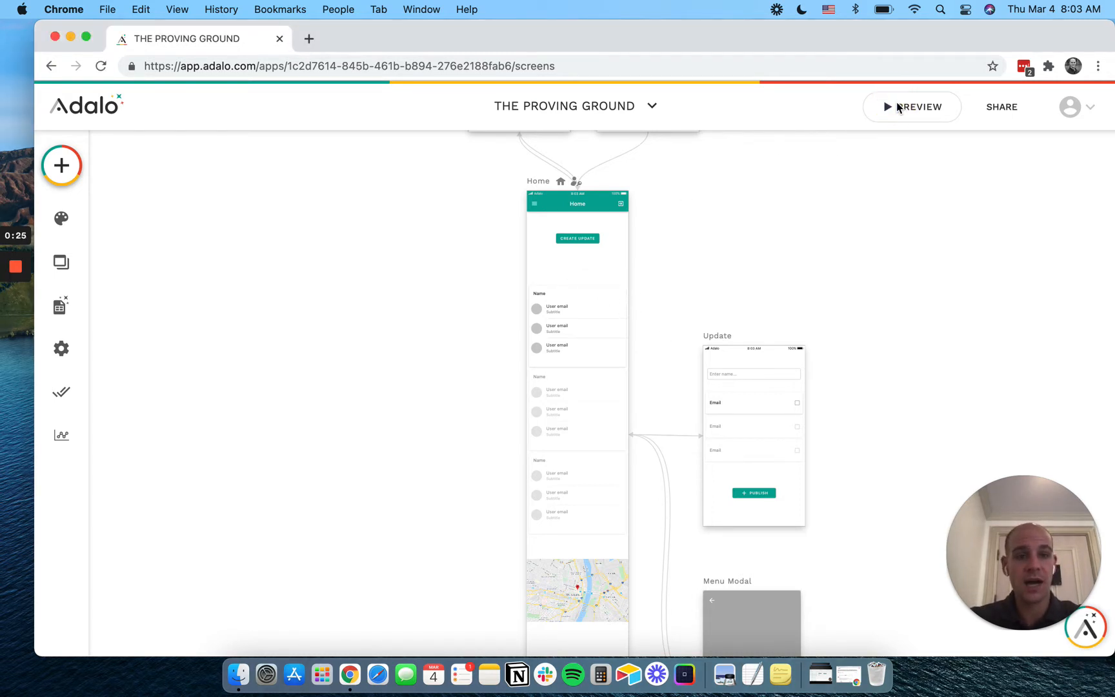
# Preview the app and publish a new update named test3 to the Home feed
pyautogui.click(911, 107)
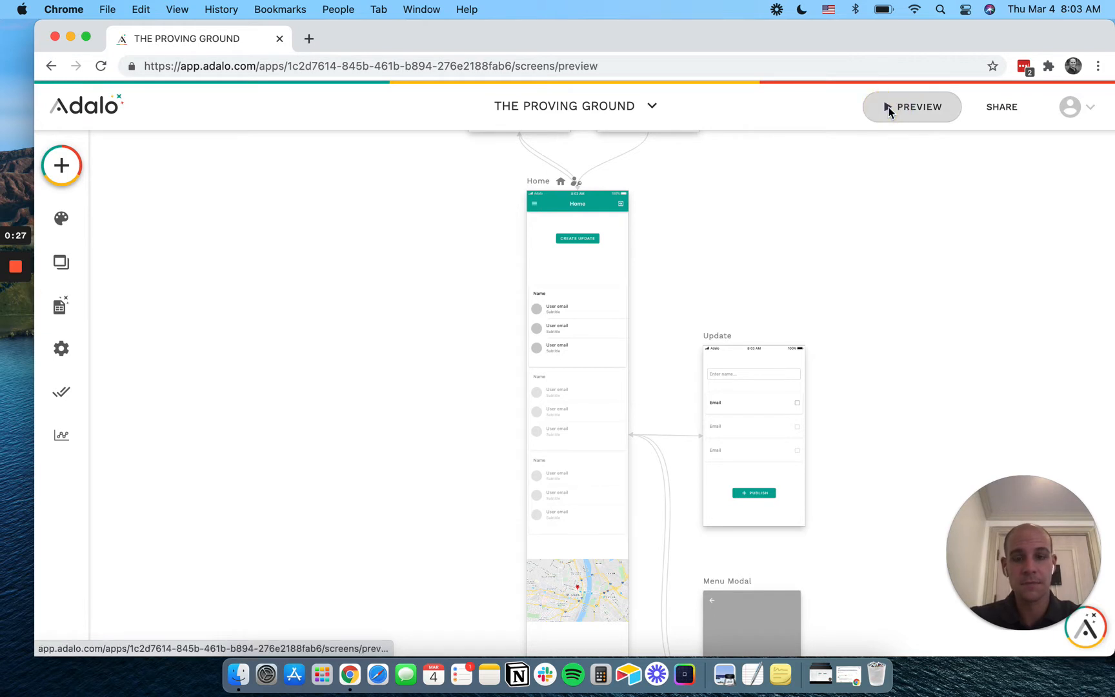
pyautogui.click(911, 108)
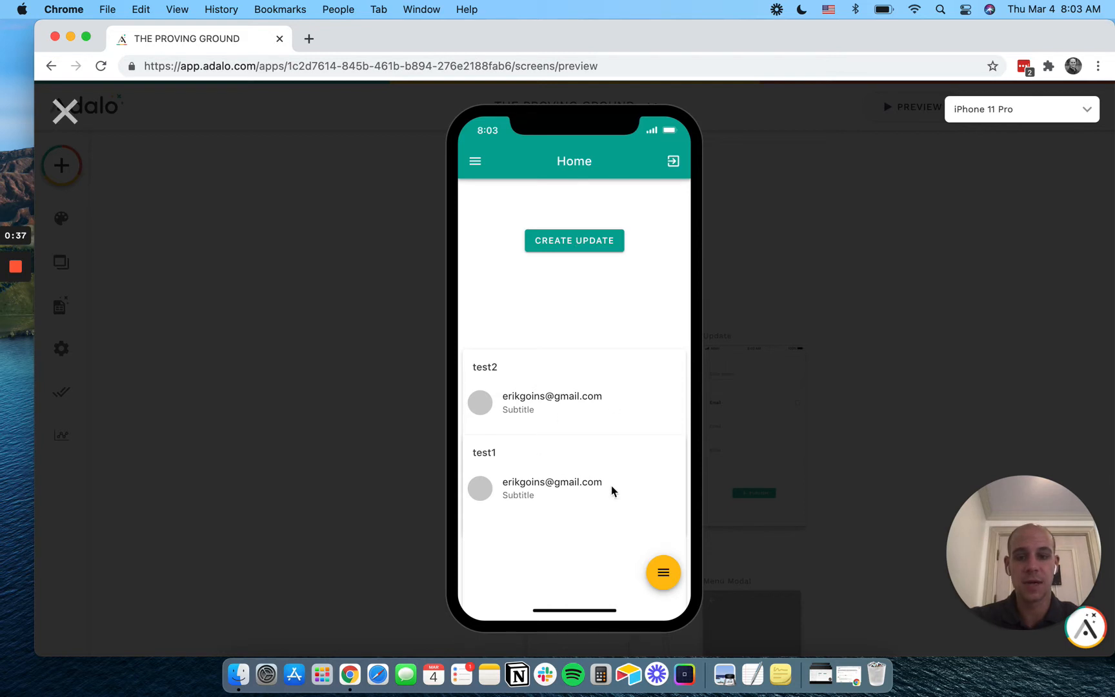
pyautogui.moveTo(575, 240)
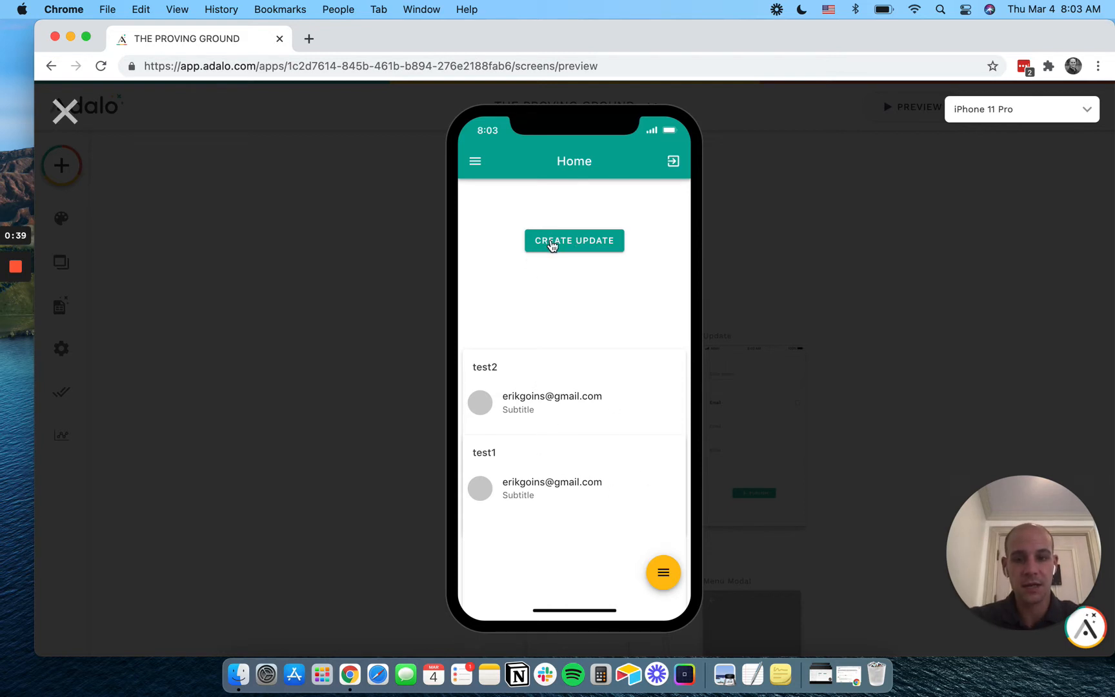
pyautogui.click(574, 241)
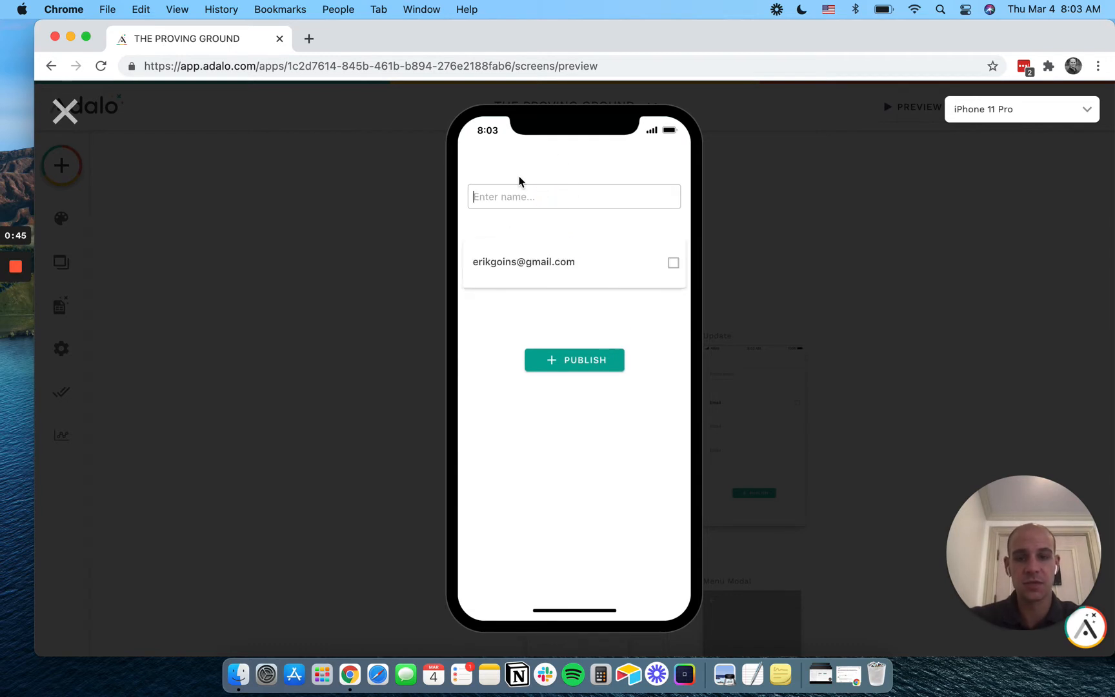
pyautogui.write('test')
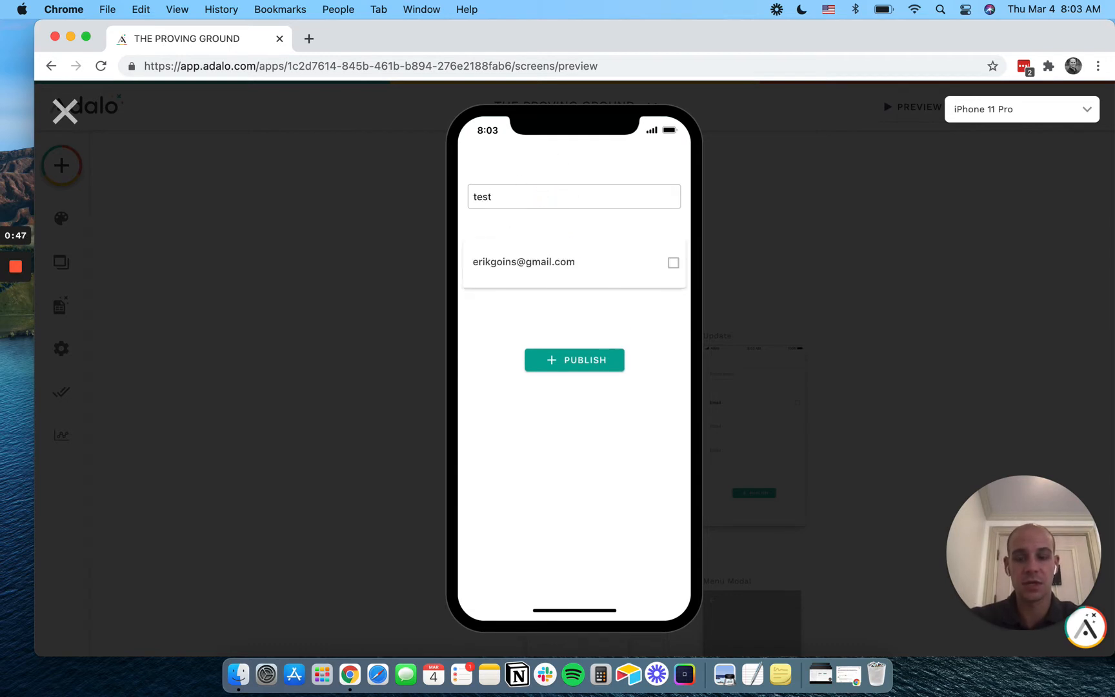
pyautogui.click(574, 360)
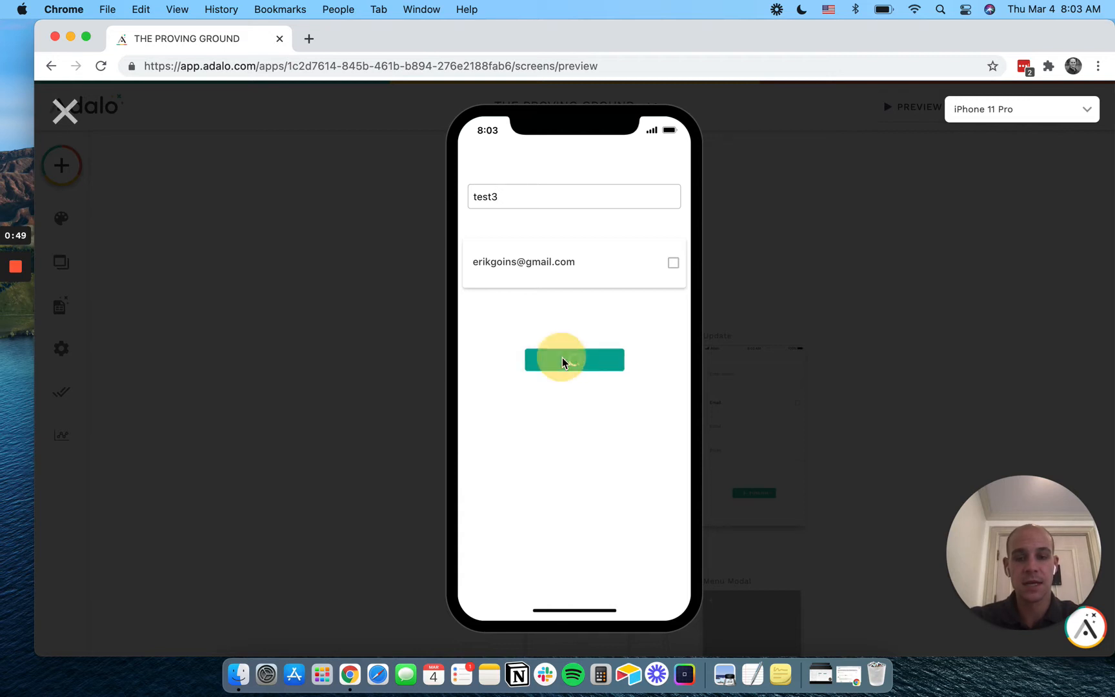
pyautogui.click(575, 359)
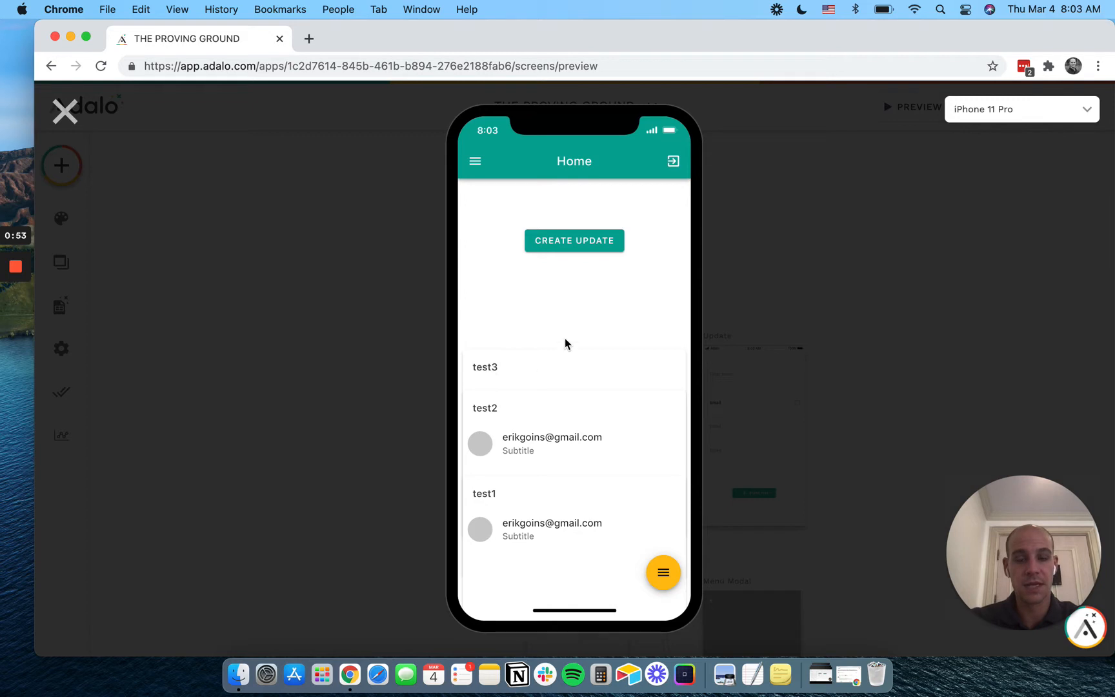
# Create a second update test4, include the user in it and publish it
pyautogui.click(574, 240)
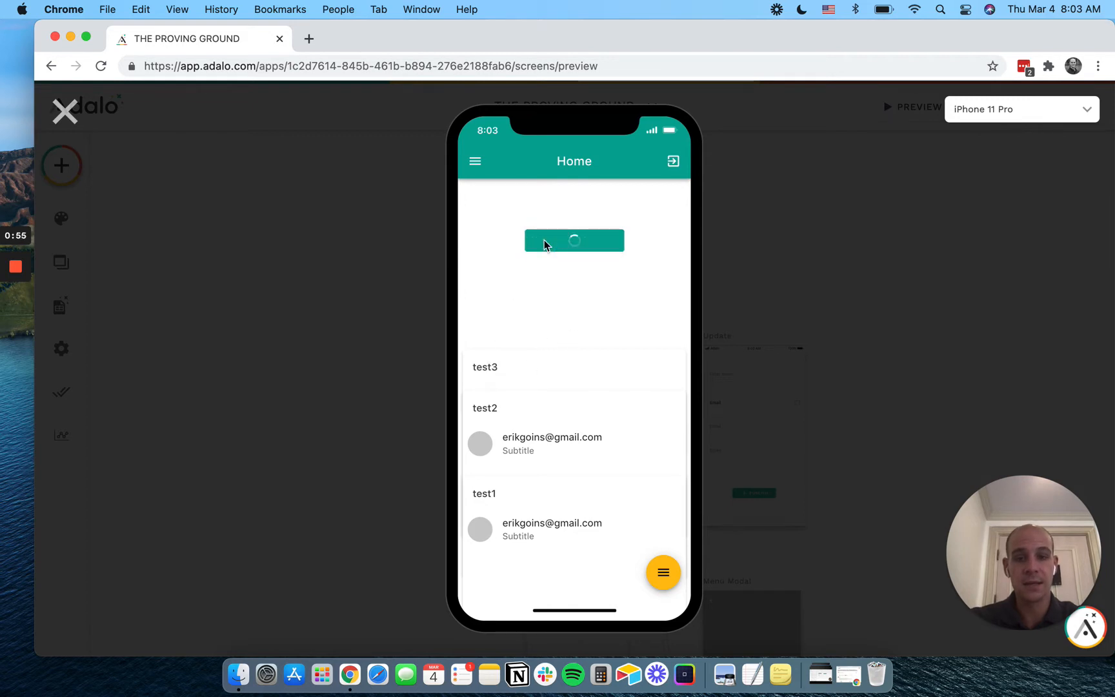
pyautogui.click(574, 240)
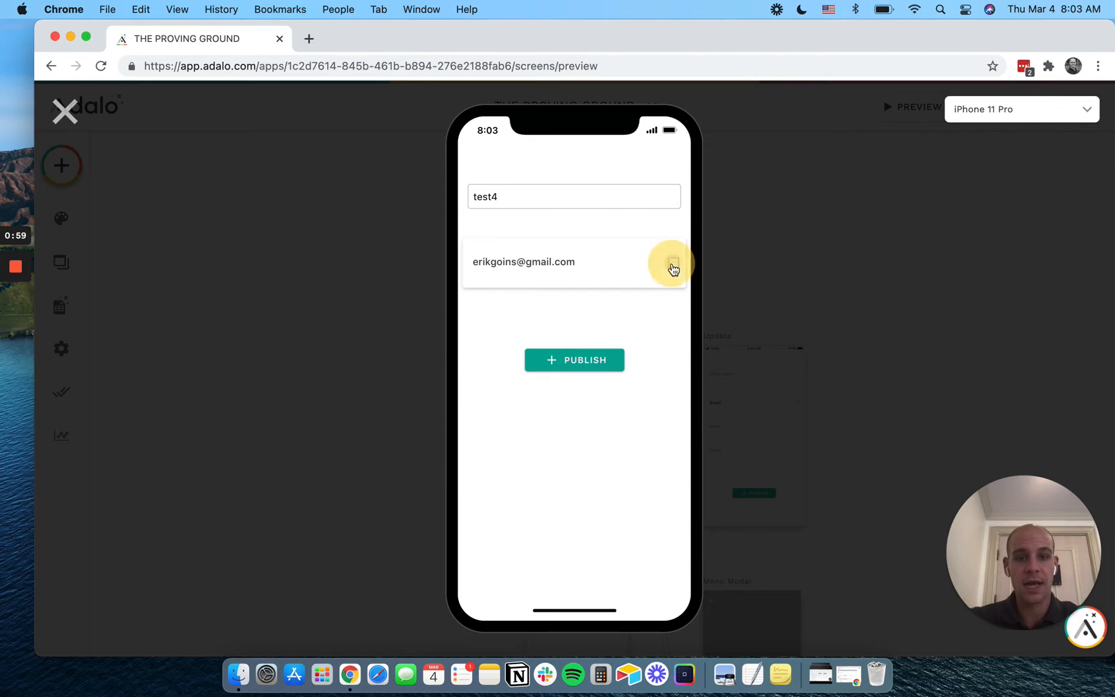
pyautogui.click(671, 262)
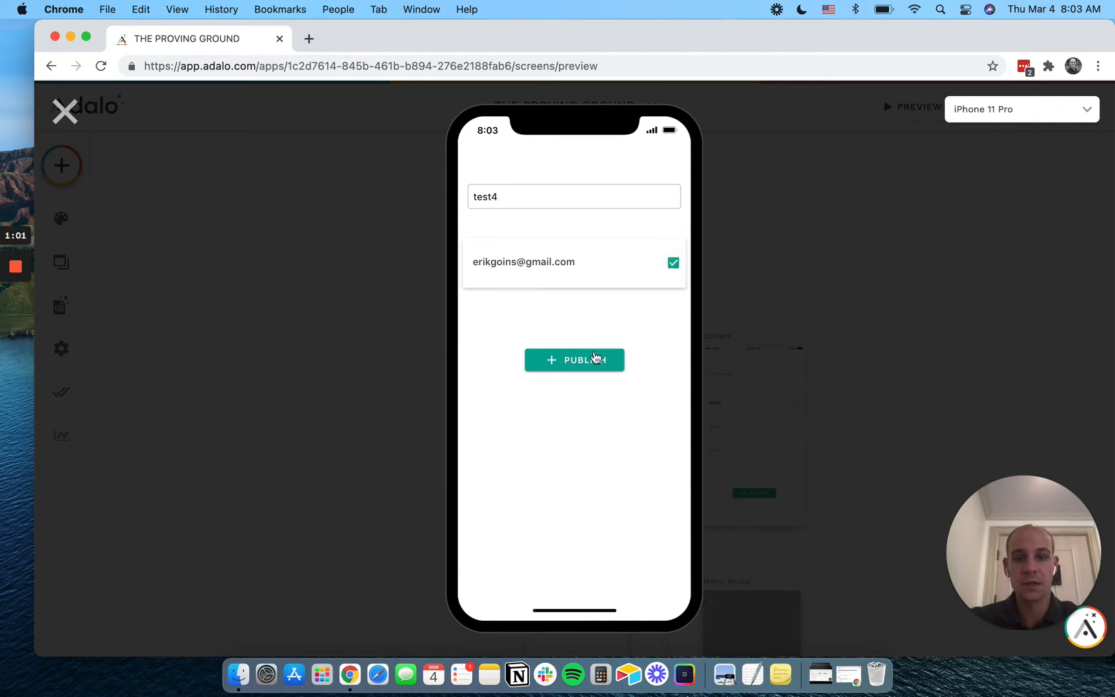
pyautogui.click(575, 359)
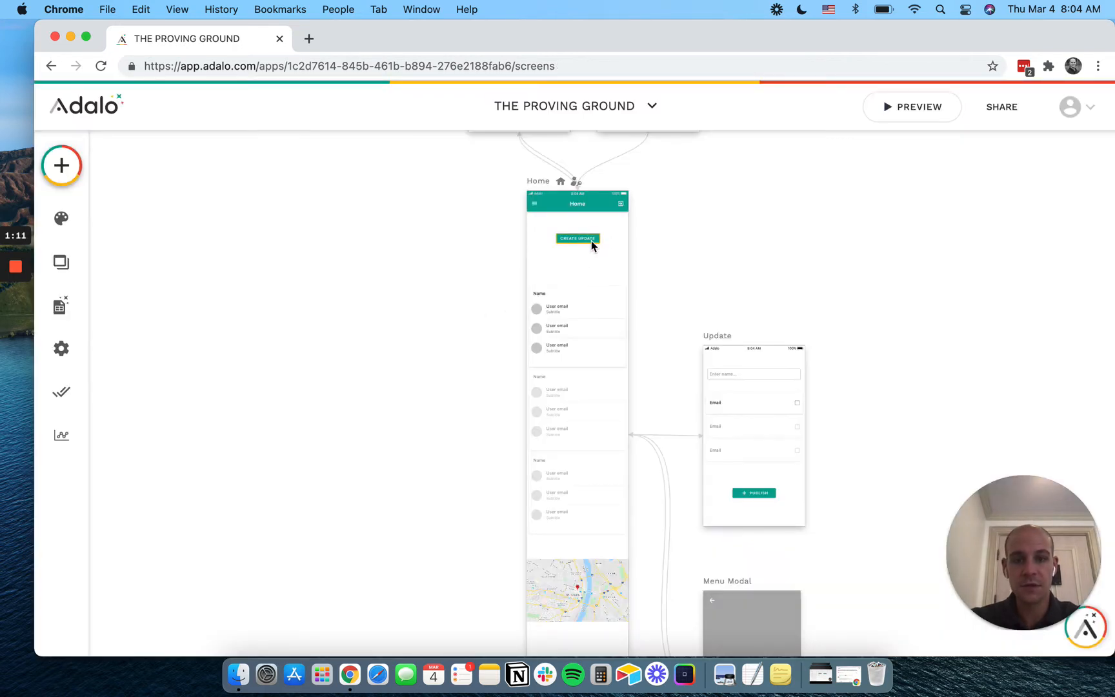
# Show the database collections with the updates collection's Name, status, Users and 4 records
pyautogui.click(577, 239)
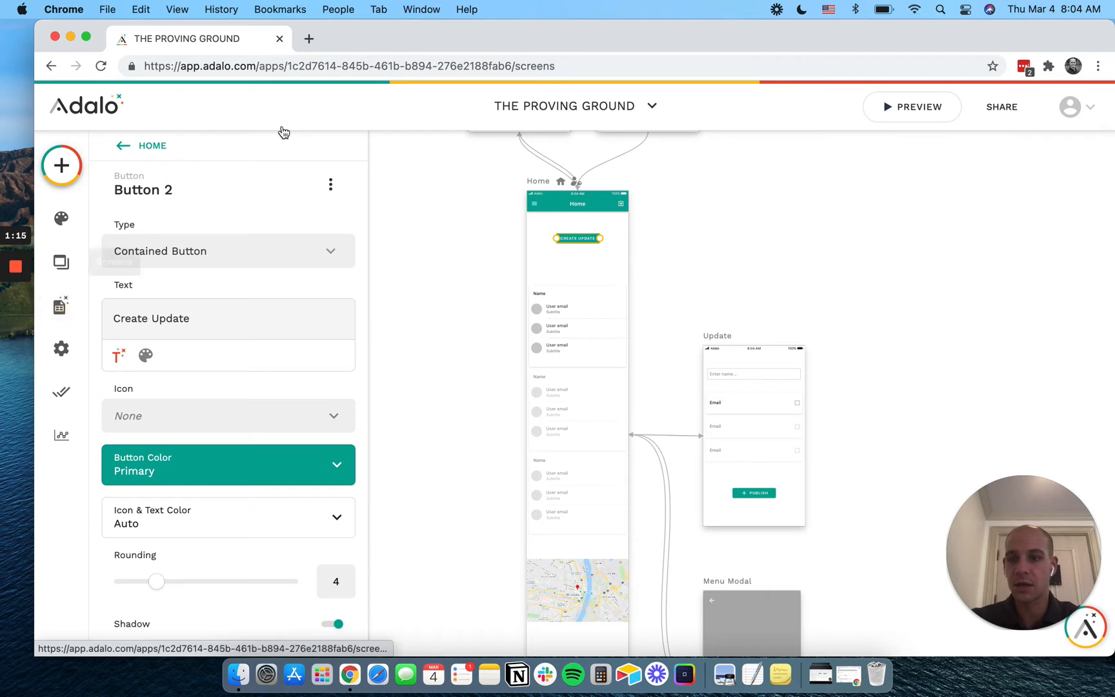
pyautogui.click(60, 305)
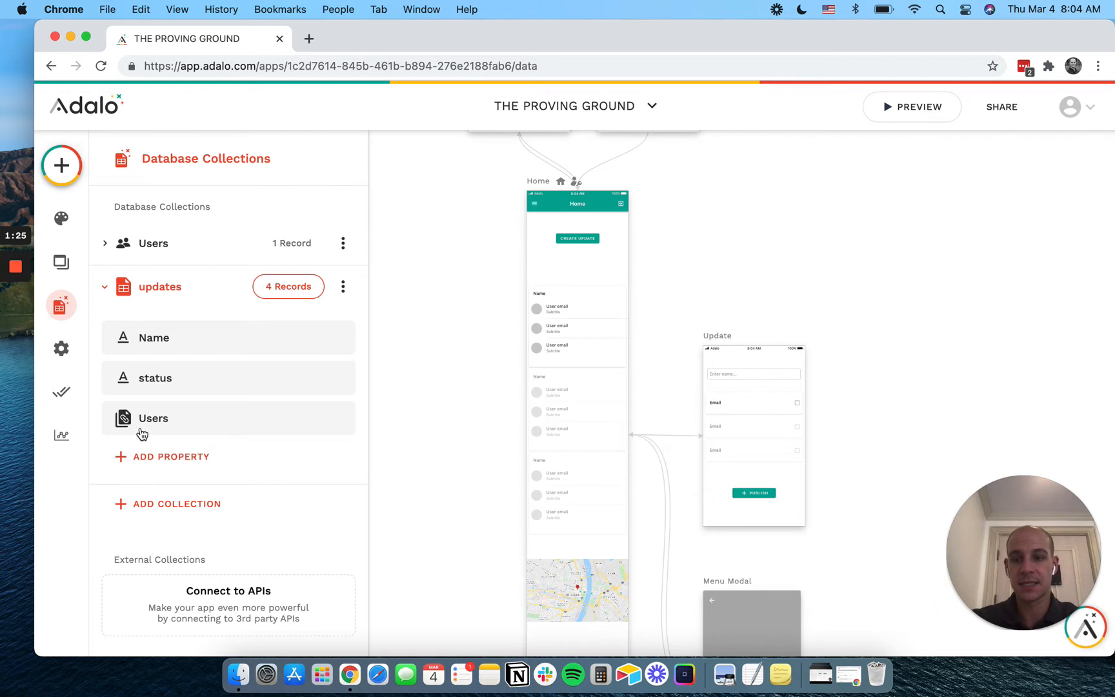
pyautogui.moveTo(124, 422)
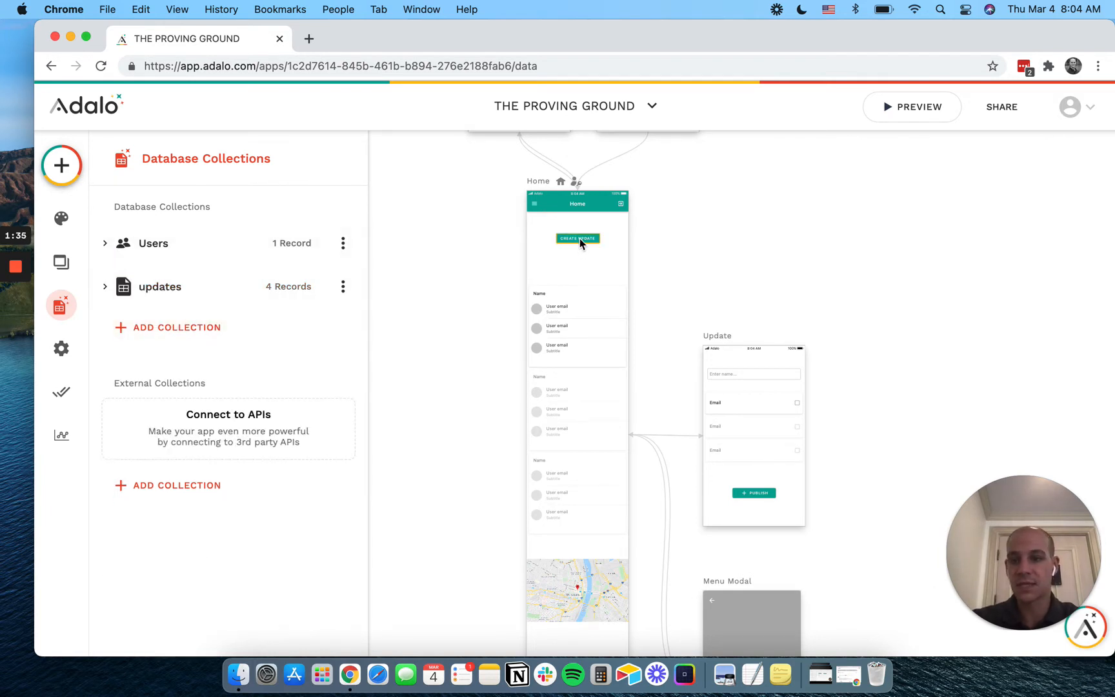
# Review the Create Update button's Create action setting status to draft before linking to Update
pyautogui.click(577, 239)
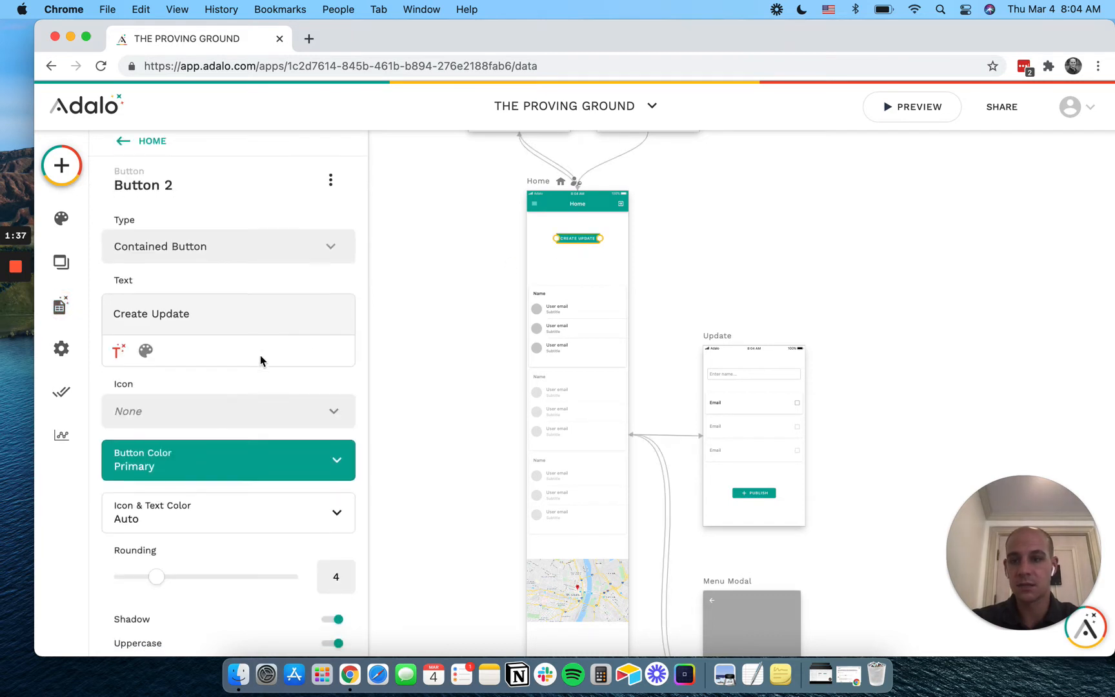
pyautogui.scroll(-3)
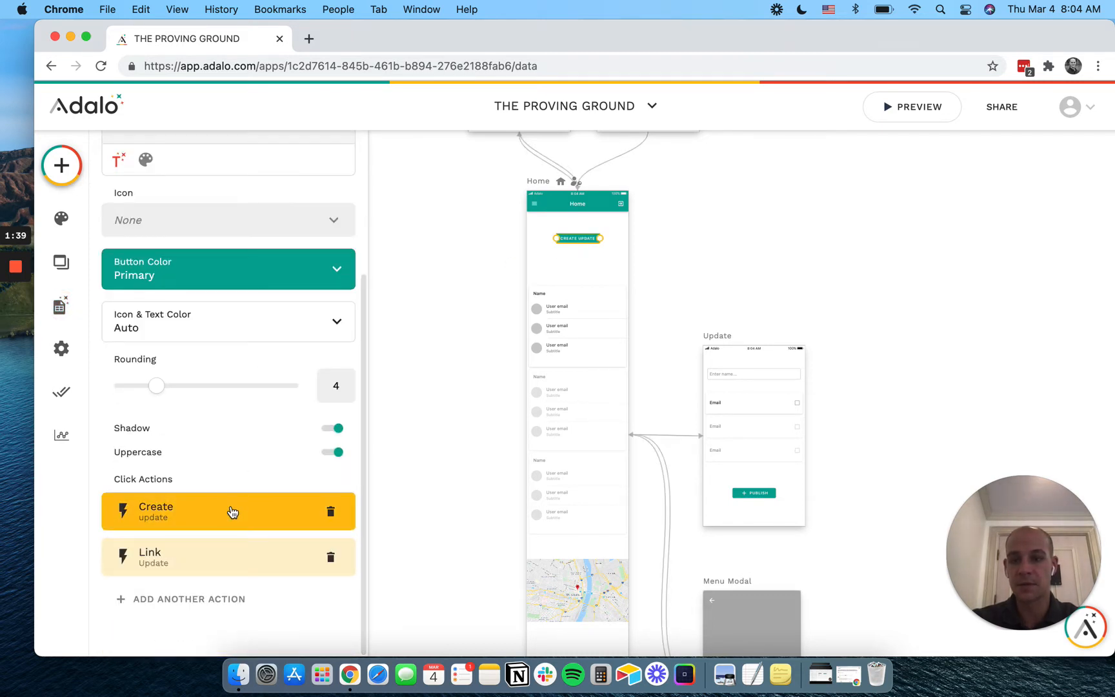
pyautogui.click(227, 511)
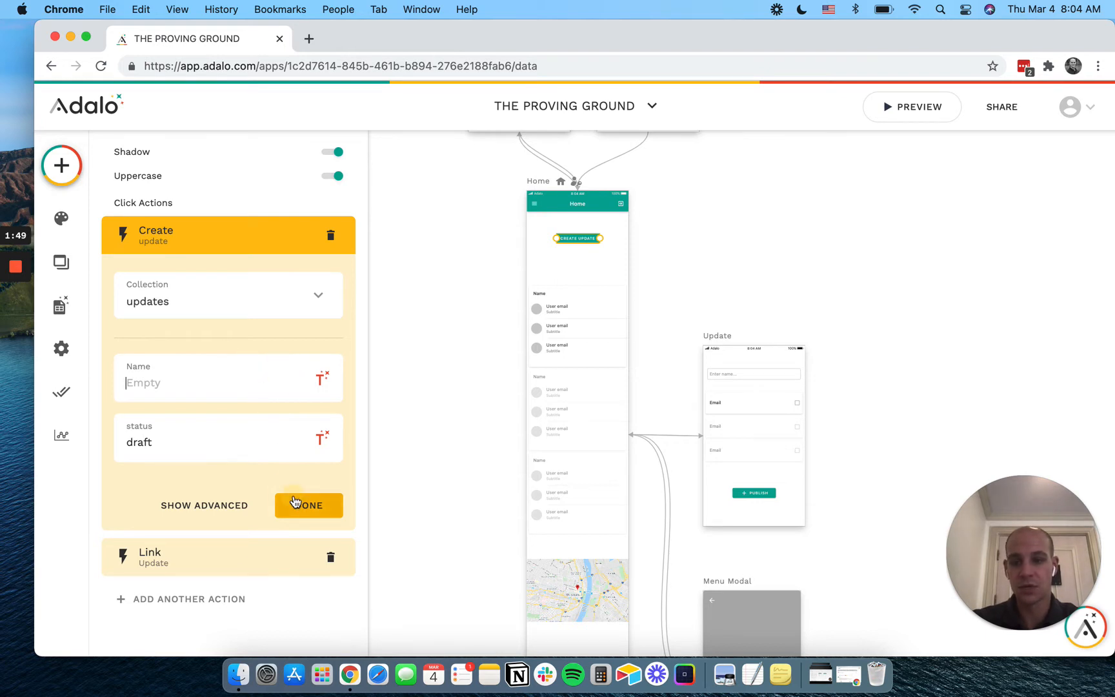
pyautogui.click(308, 504)
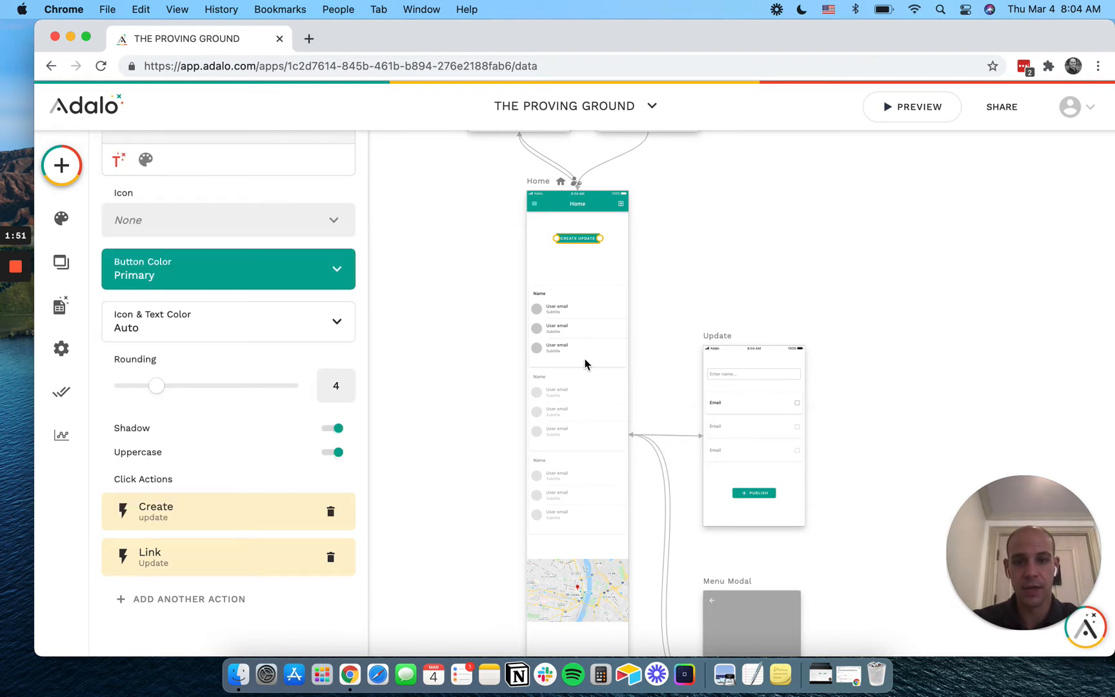
pyautogui.moveTo(715, 373)
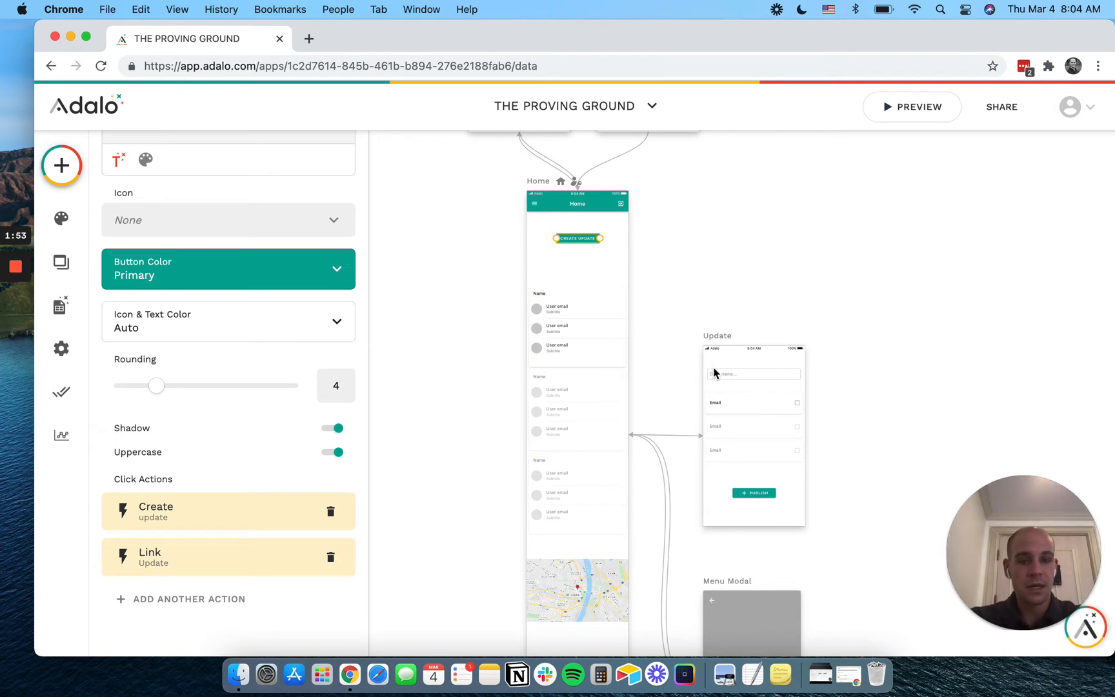
# Set the users-list checkbox to toggle Current Update > Users > Includes Current User
pyautogui.click(751, 374)
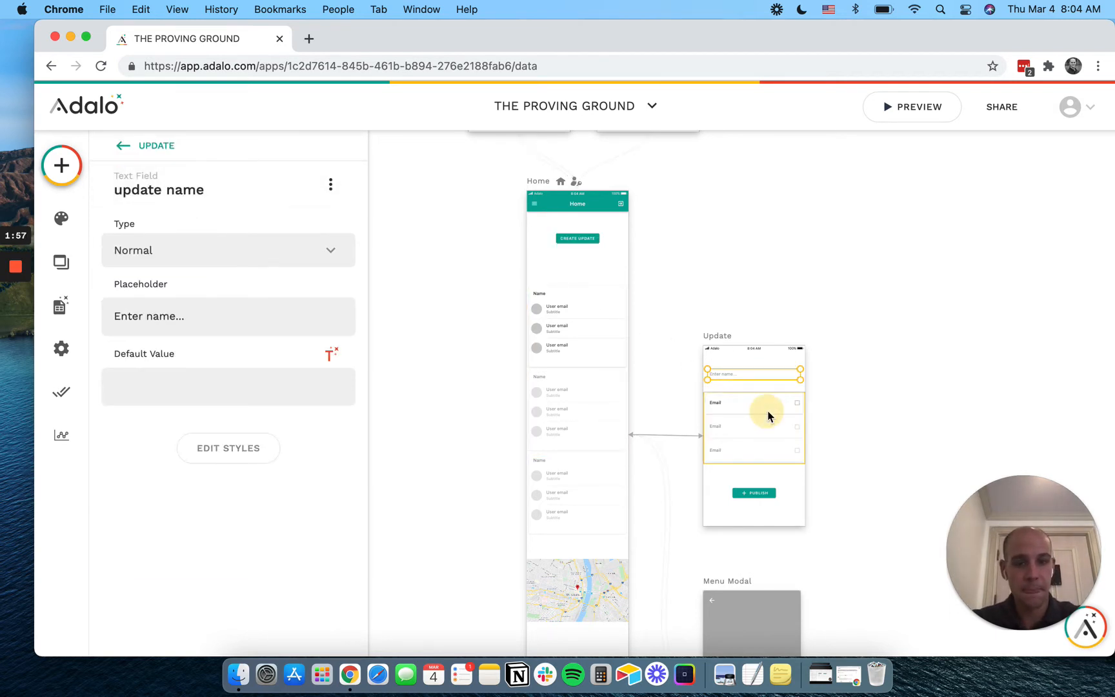
pyautogui.click(753, 426)
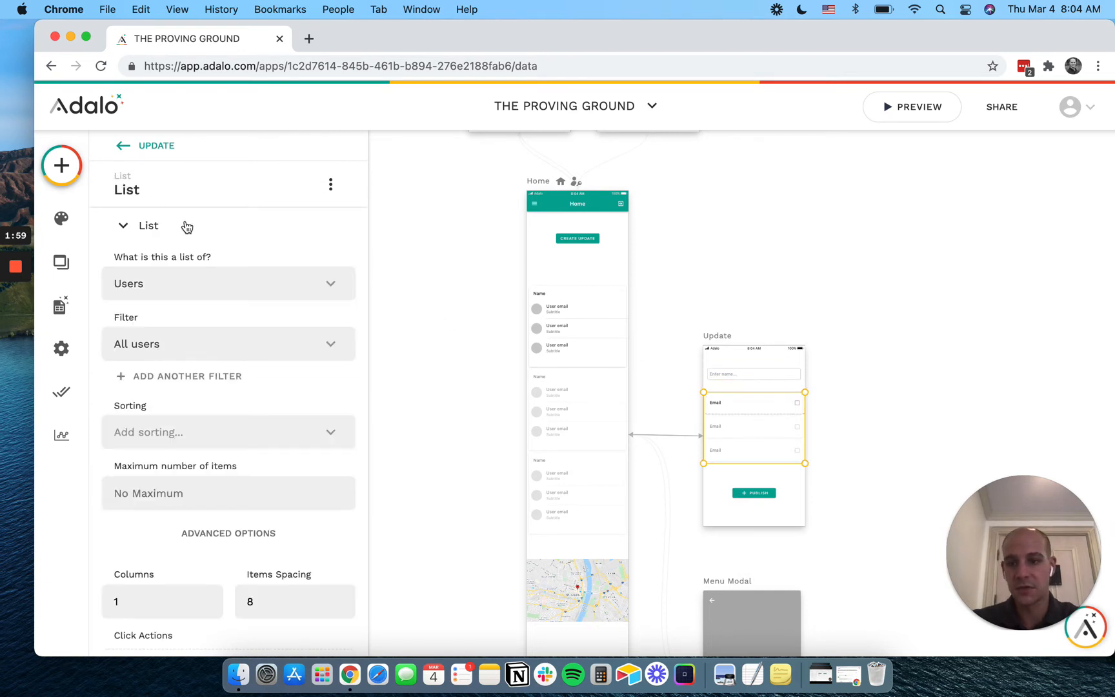
pyautogui.moveTo(817, 509)
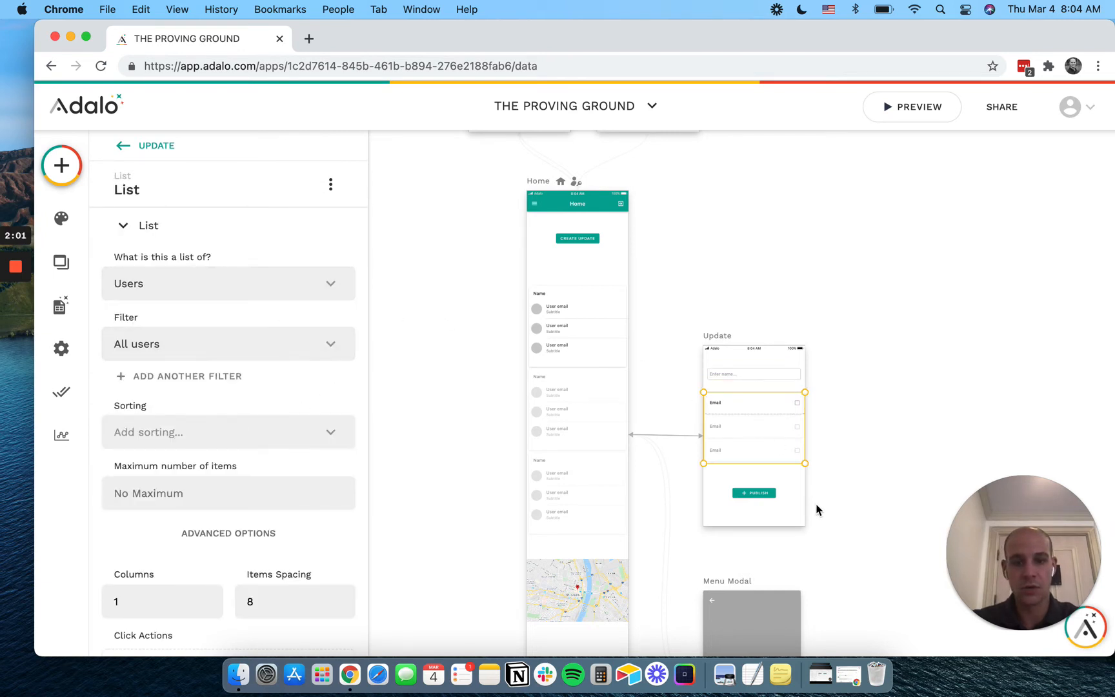
pyautogui.moveTo(800, 407)
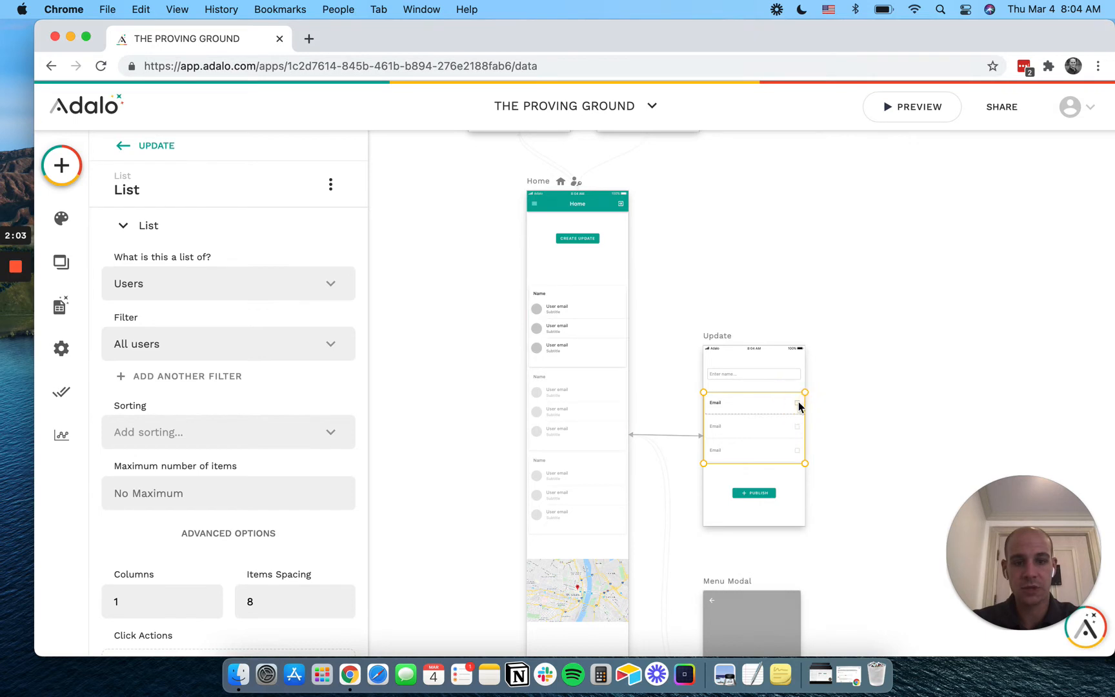
pyautogui.click(796, 404)
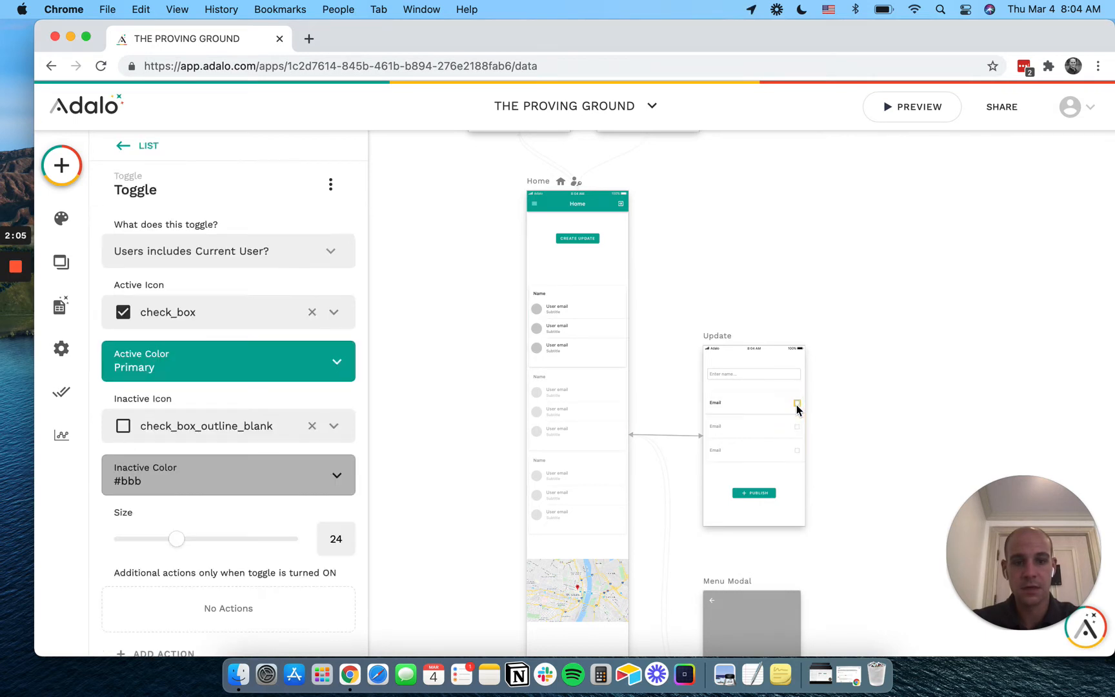
pyautogui.moveTo(225, 270)
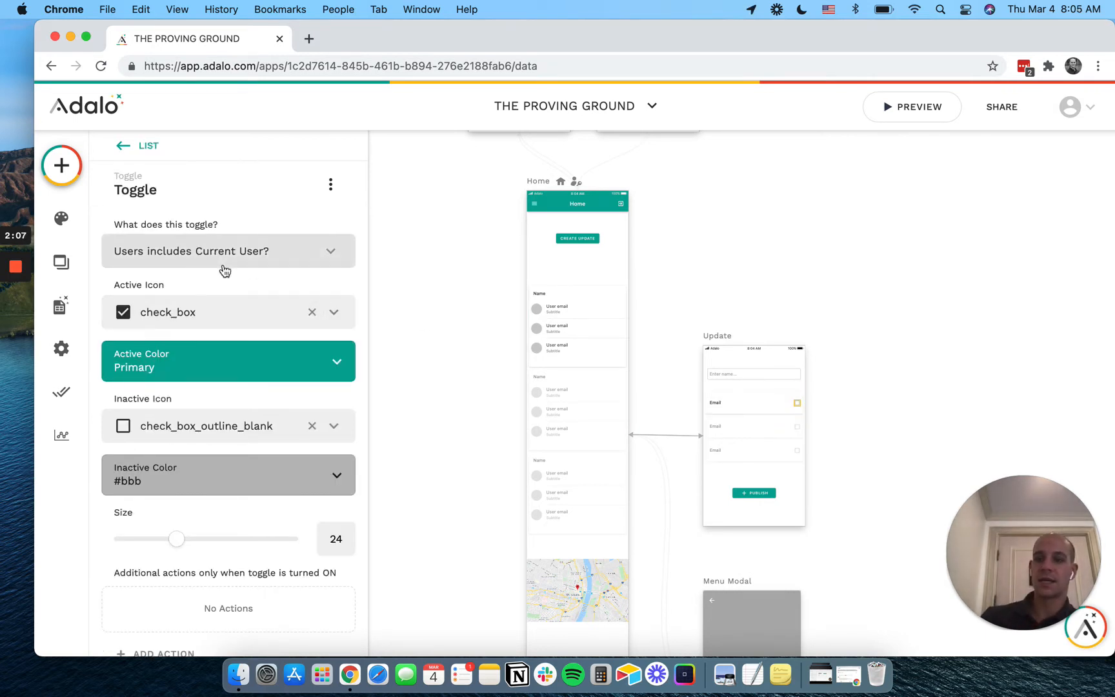
pyautogui.click(227, 250)
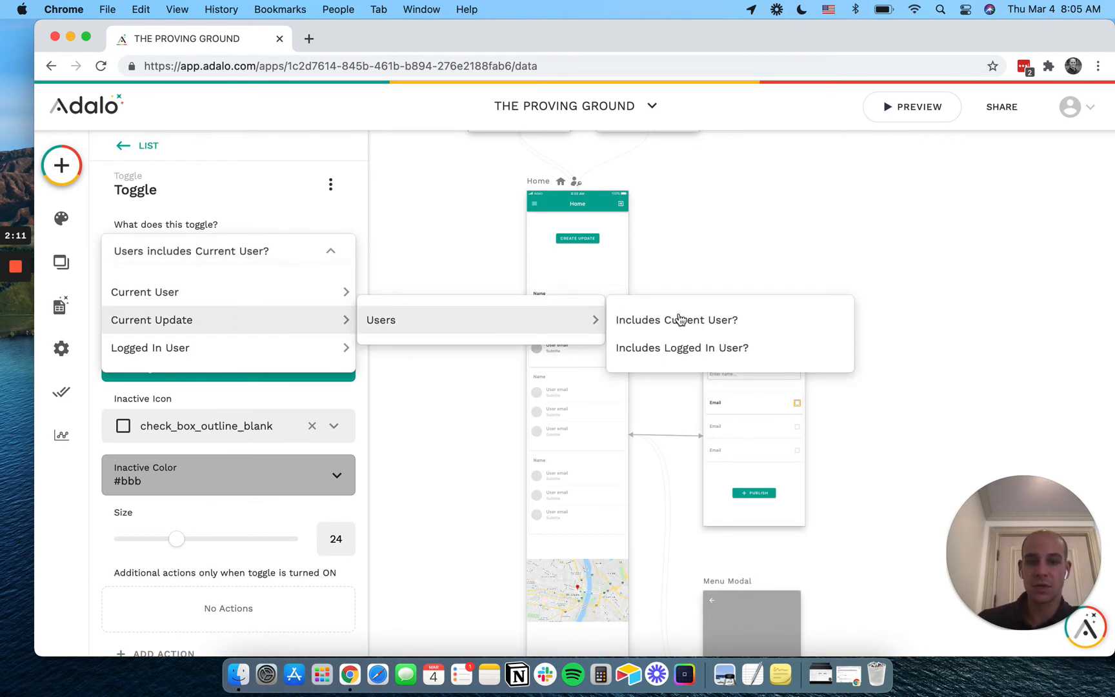
pyautogui.moveTo(676, 319)
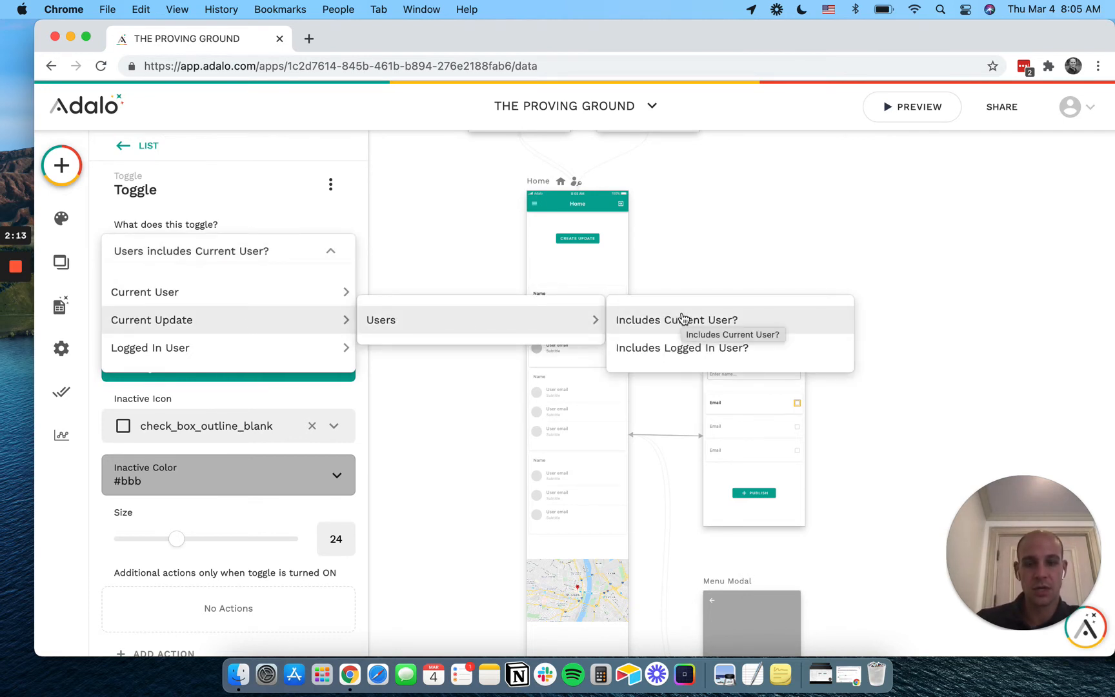
pyautogui.click(677, 319)
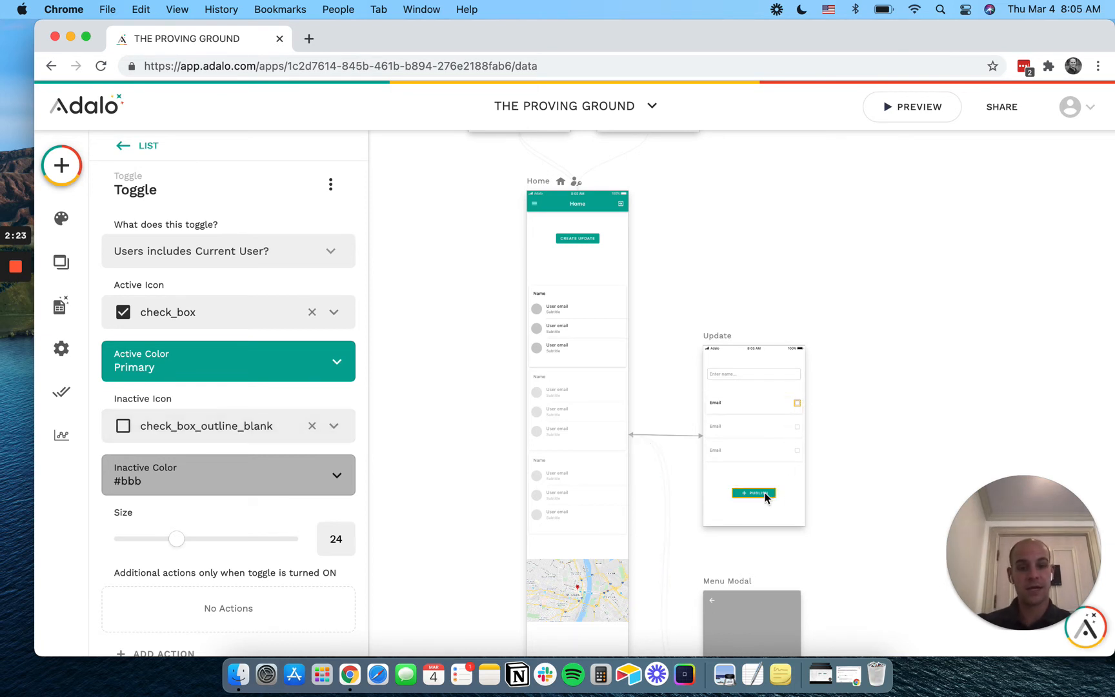
# Confirm Publish updates Current Update's name and status to published, then links Home
pyautogui.click(754, 492)
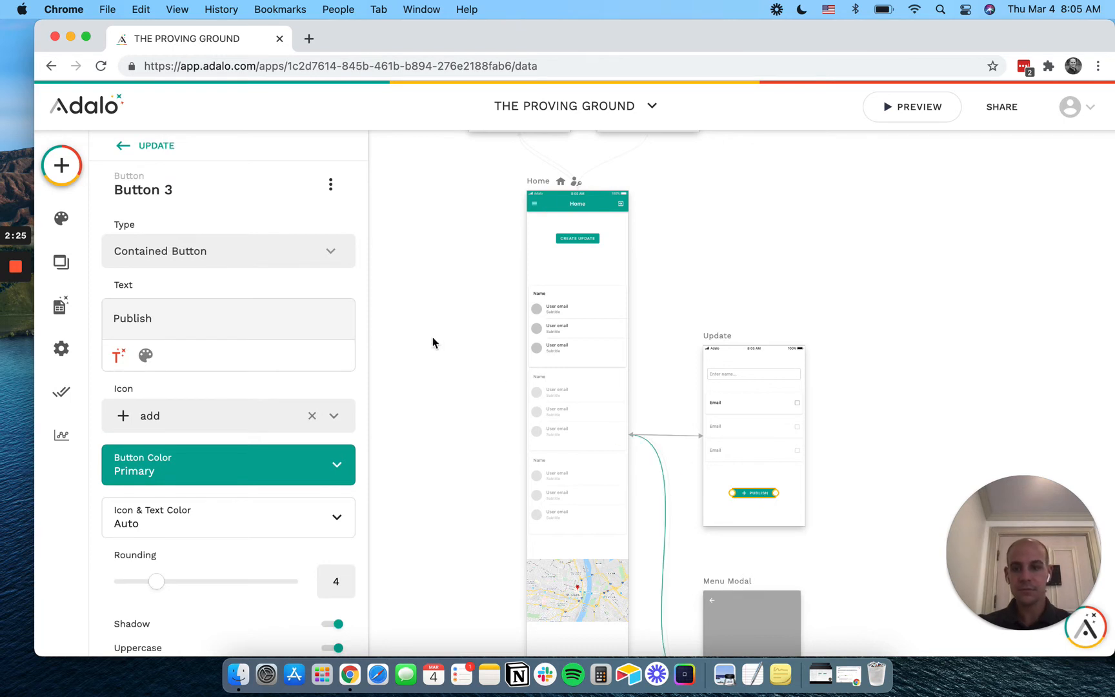
pyautogui.scroll(-3)
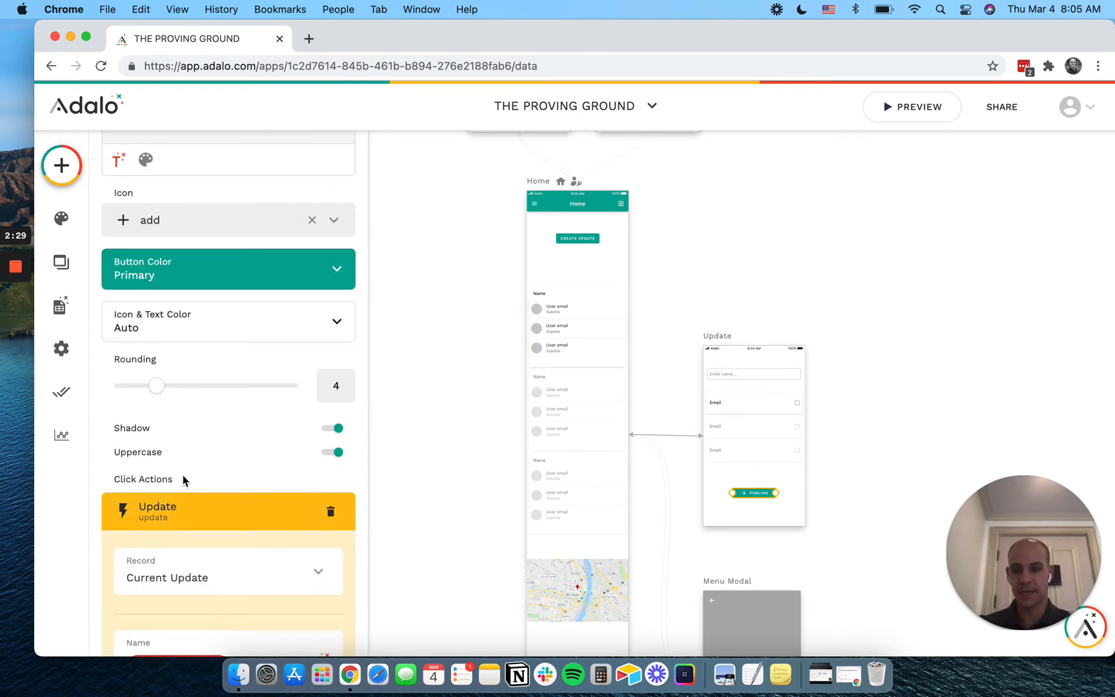
pyautogui.scroll(-3)
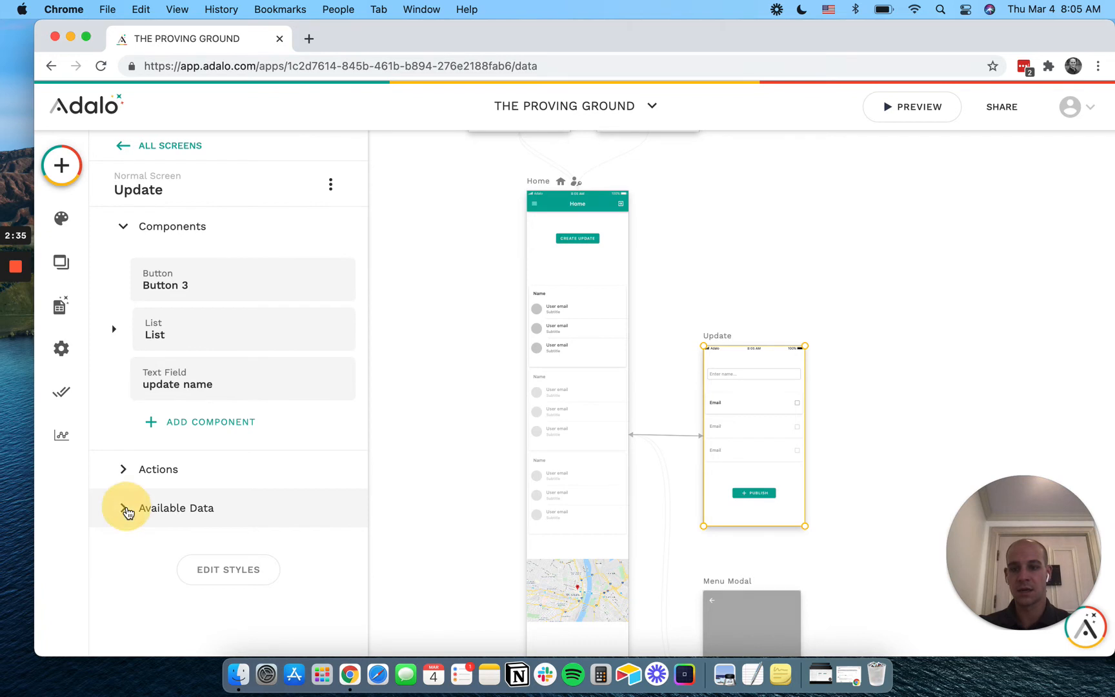
pyautogui.click(128, 507)
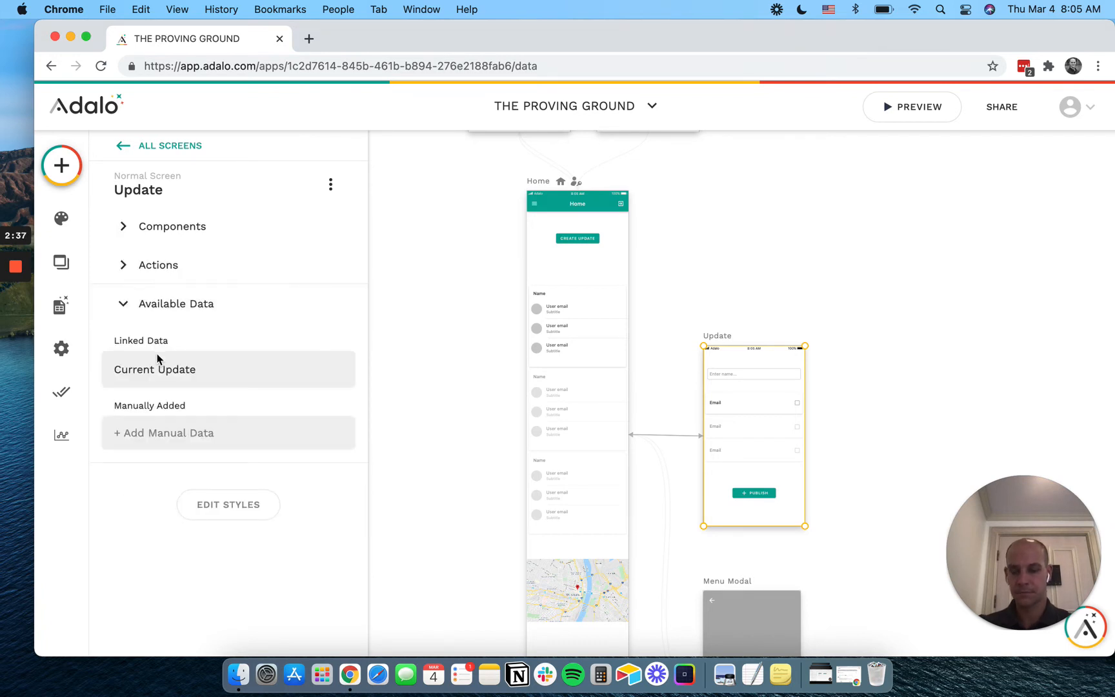
pyautogui.moveTo(728, 506)
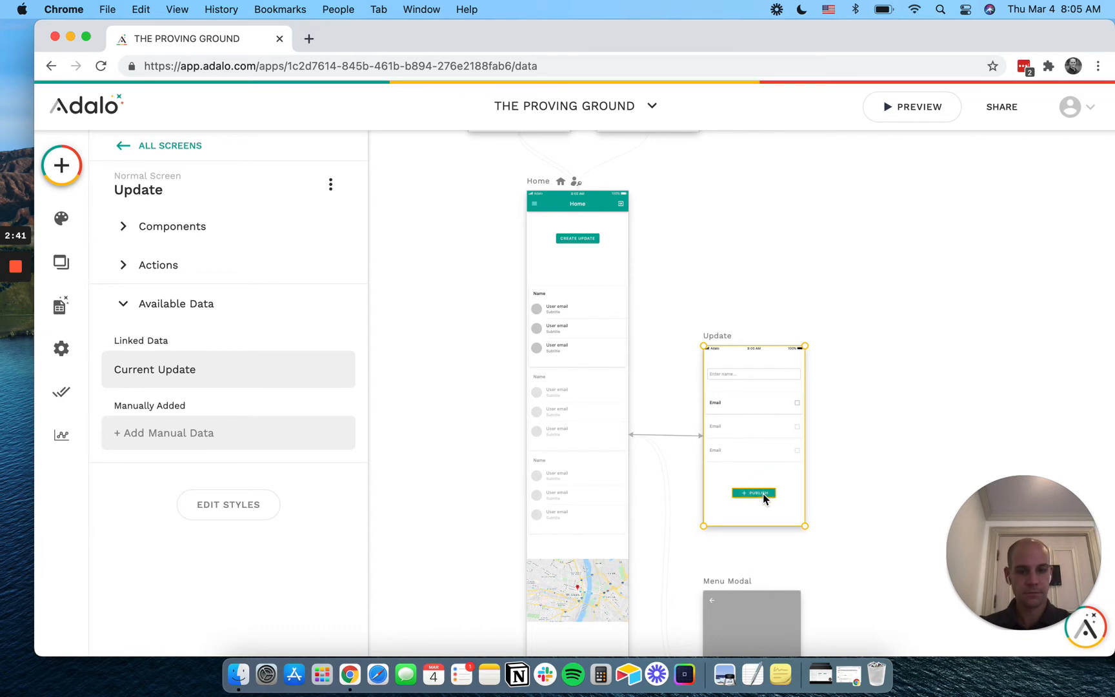
pyautogui.click(753, 493)
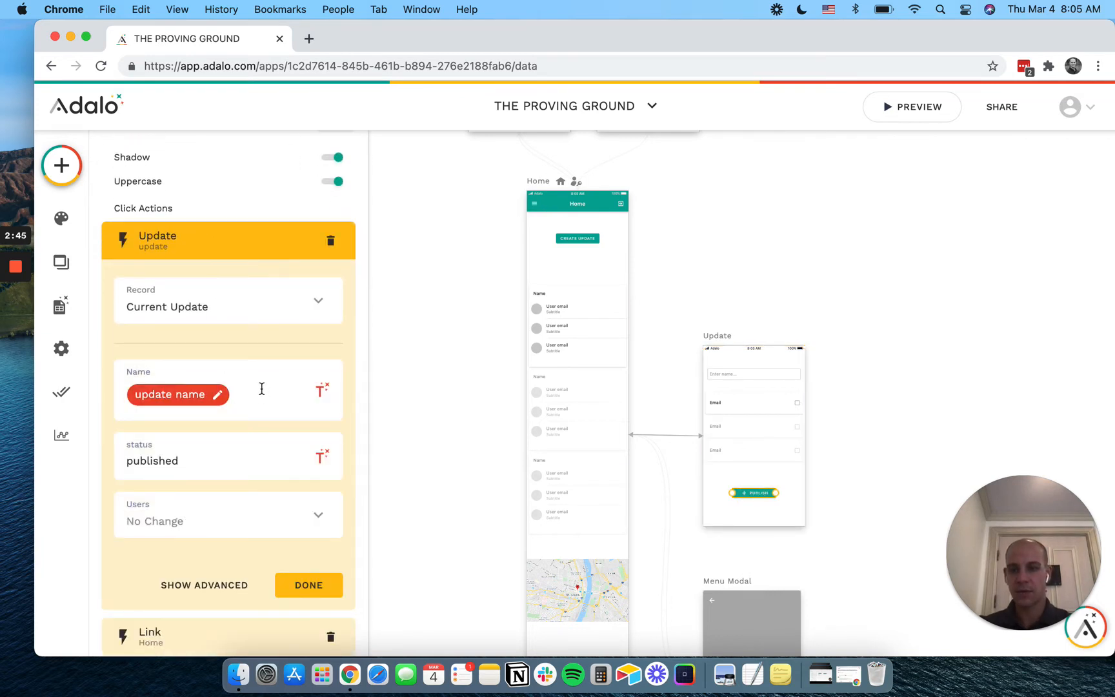
pyautogui.moveTo(311, 614)
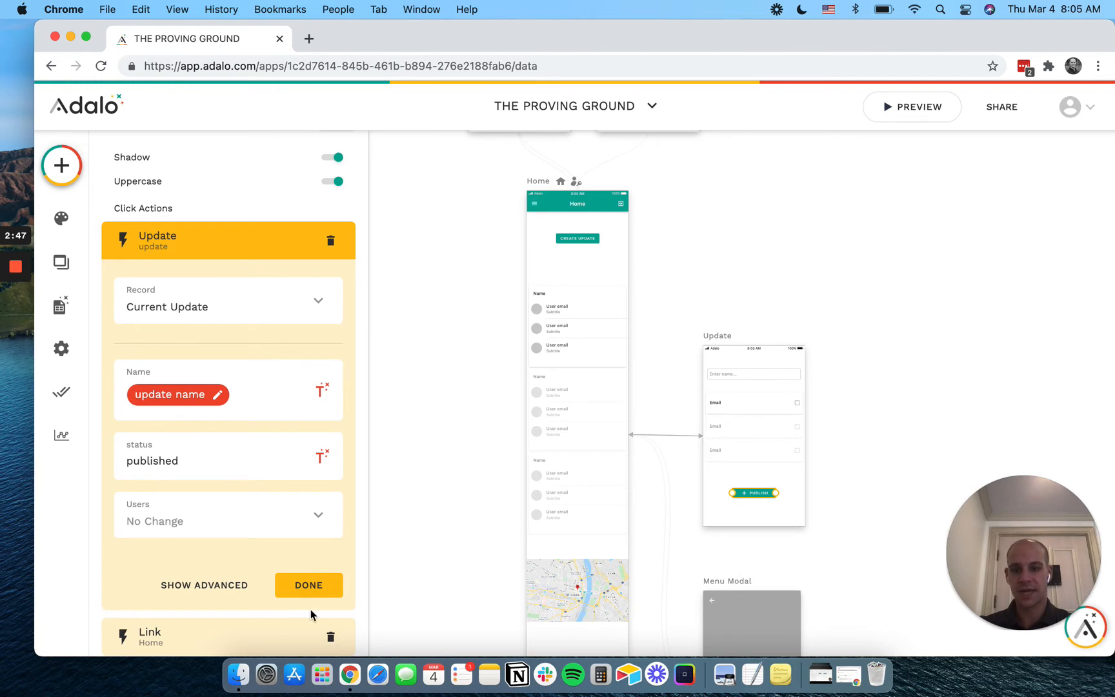
pyautogui.moveTo(167, 533)
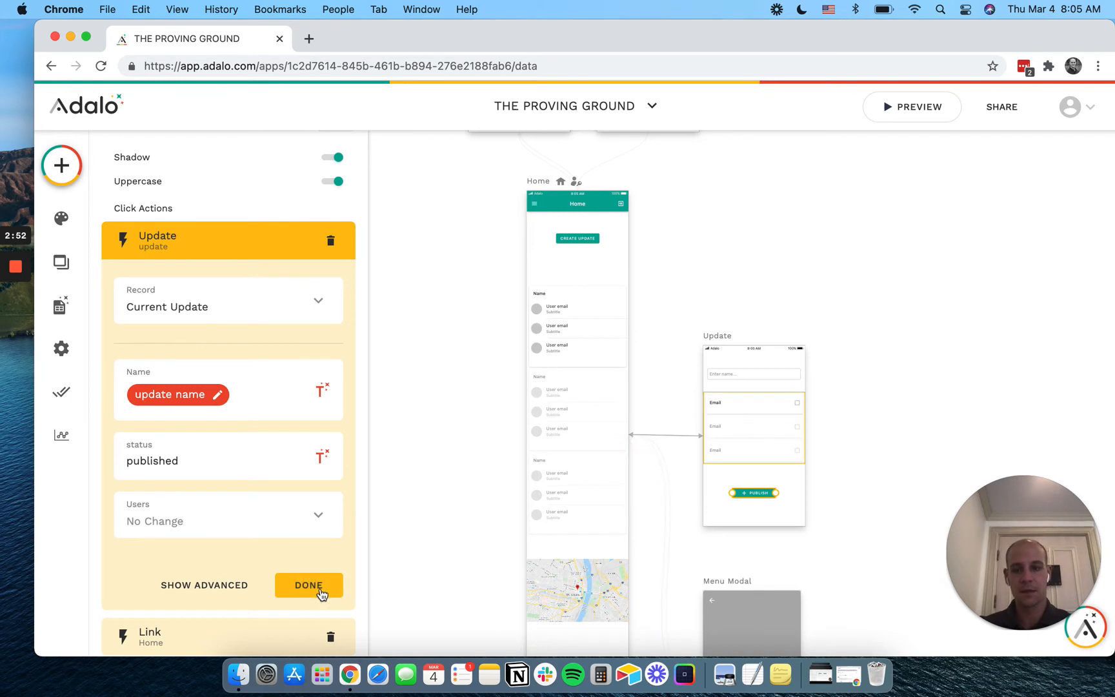
pyautogui.click(308, 585)
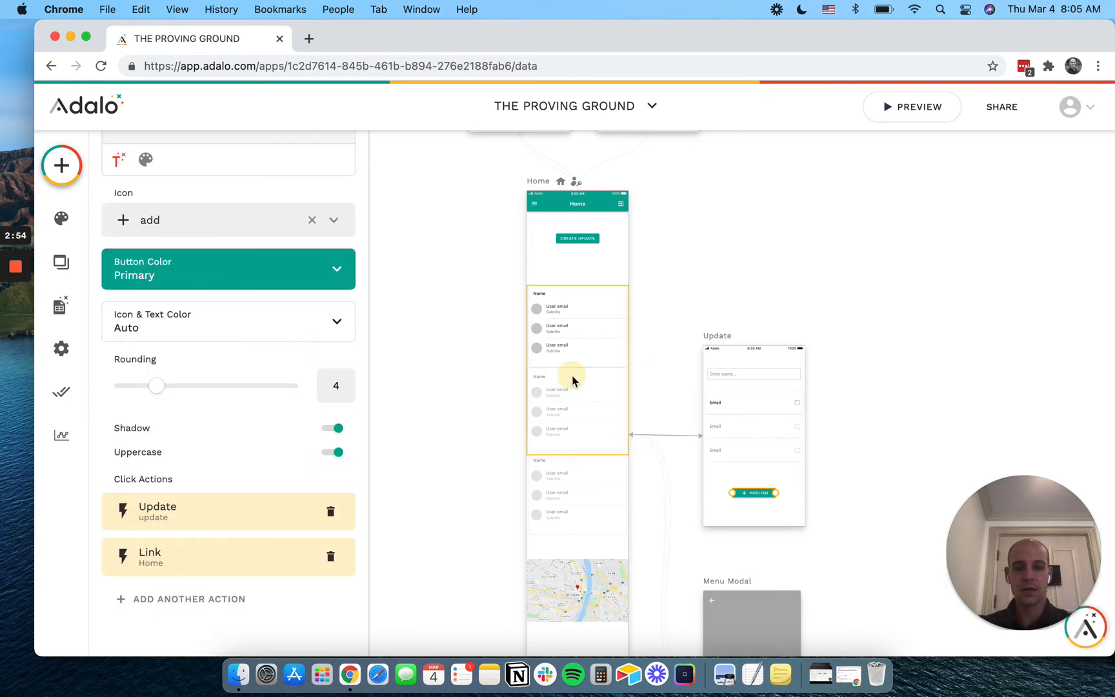
# Add a custom filter on the Home updates list: status is equal to Published
pyautogui.click(576, 370)
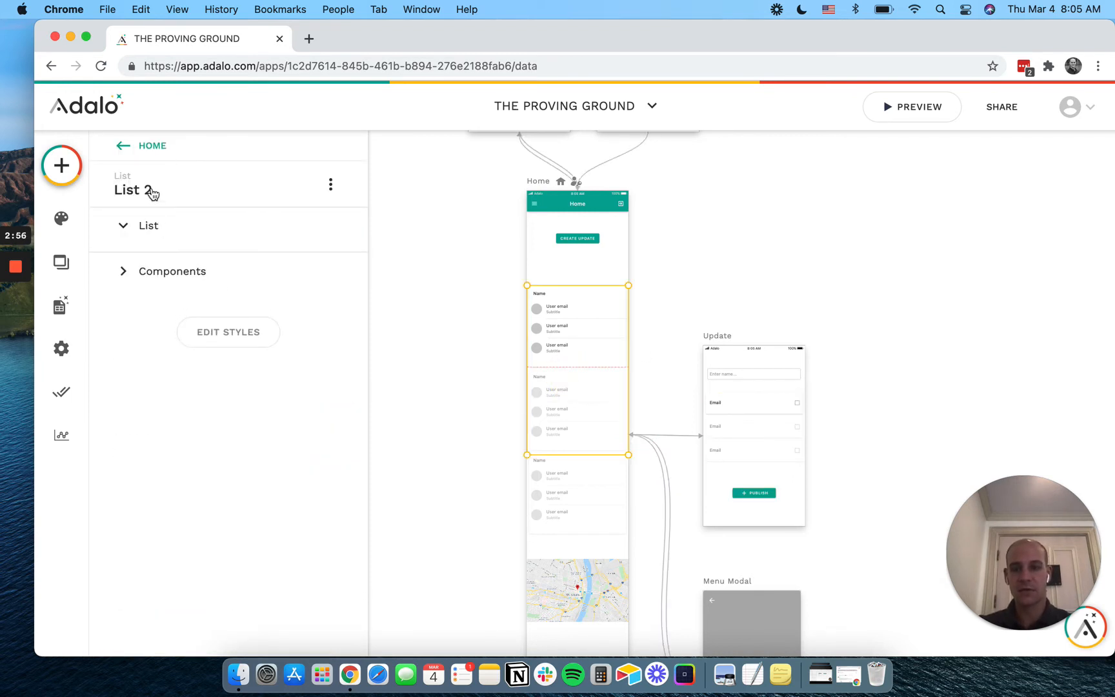
pyautogui.click(148, 226)
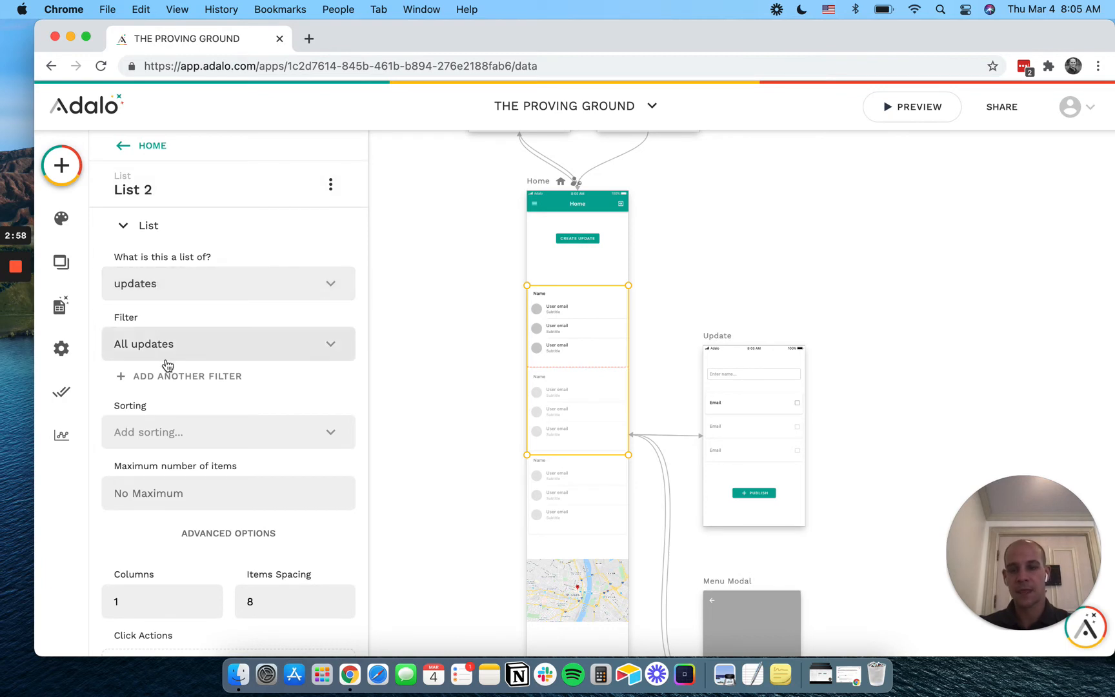
pyautogui.moveTo(124, 379)
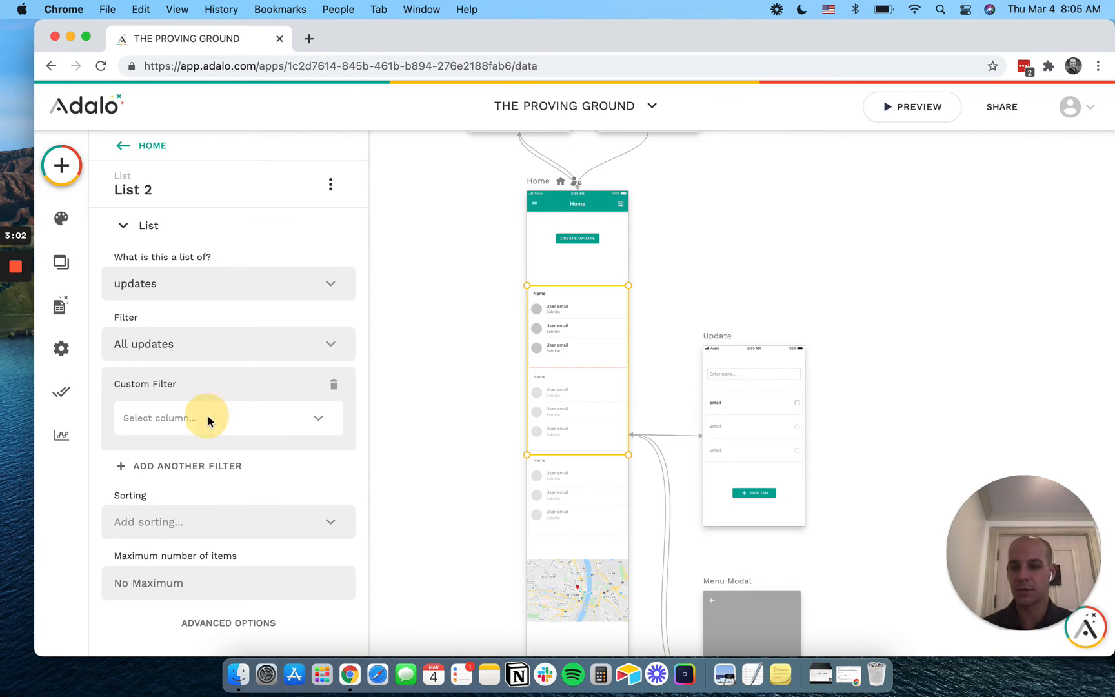
pyautogui.click(227, 417)
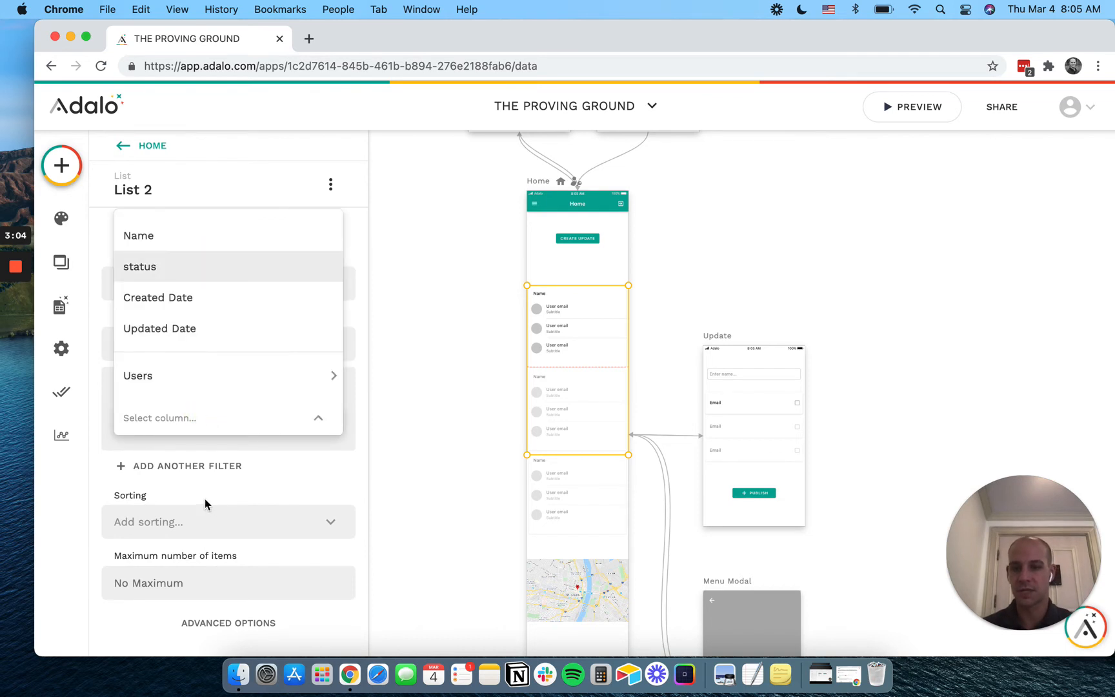
pyautogui.write('P')
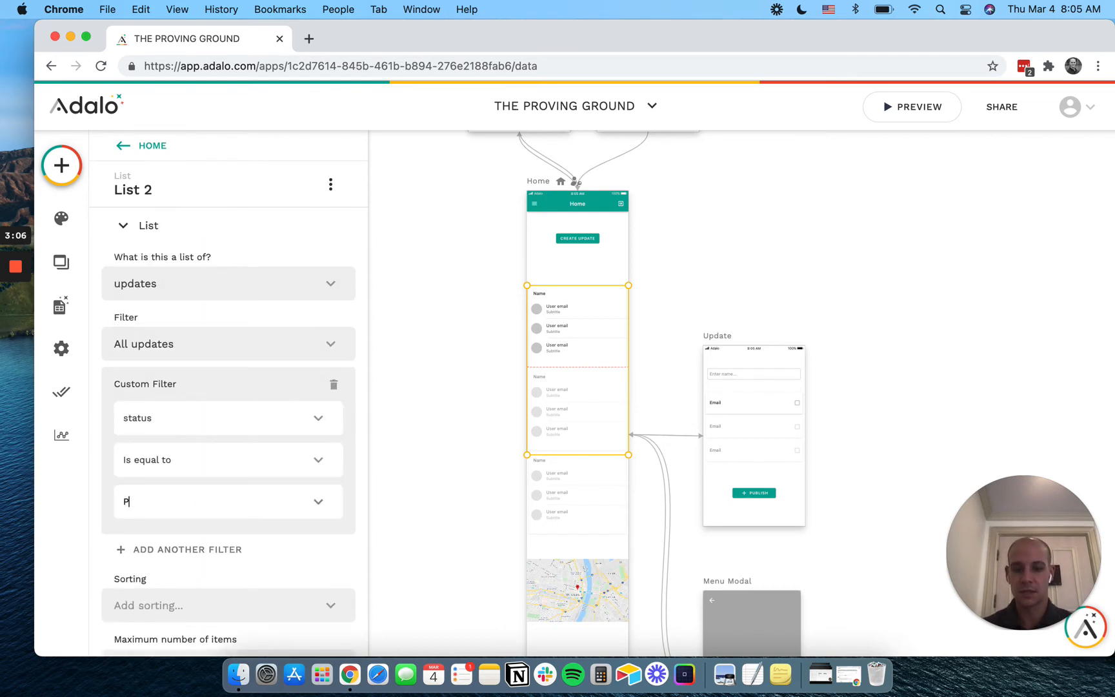
pyautogui.write('ublished')
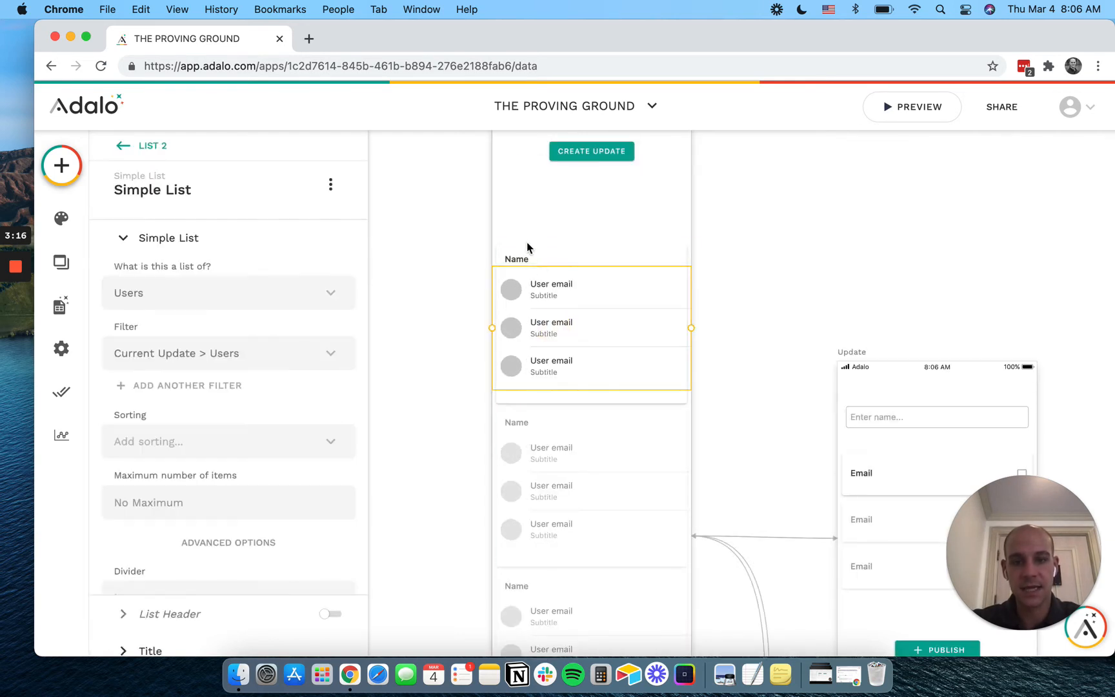
pyautogui.scroll(-3)
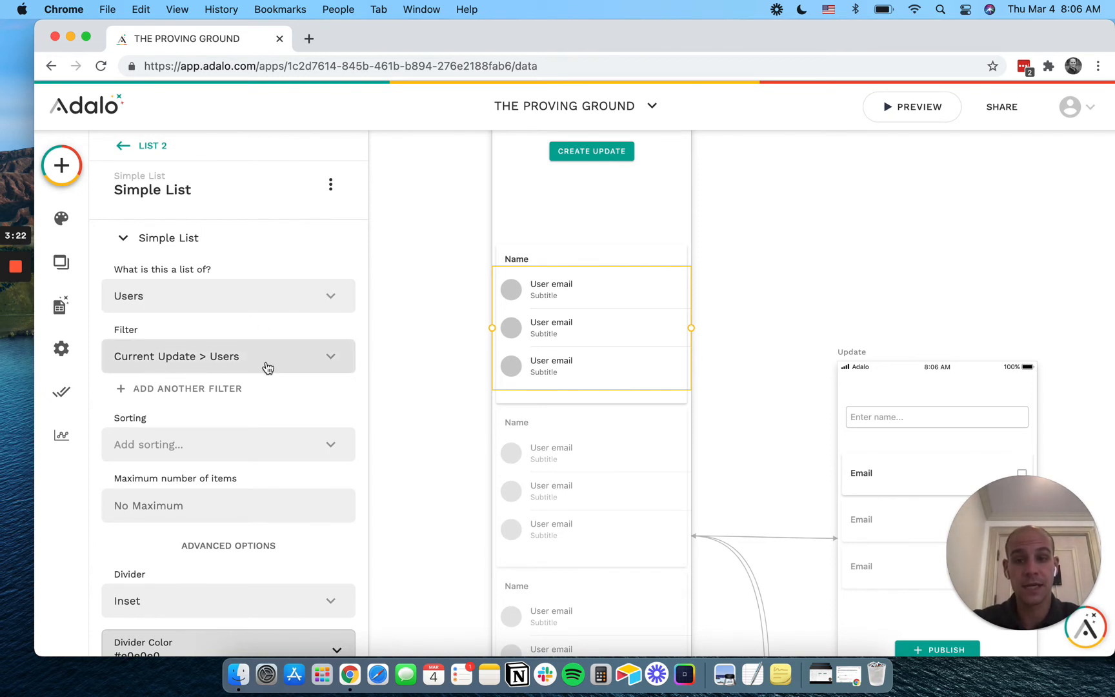
pyautogui.moveTo(537, 329)
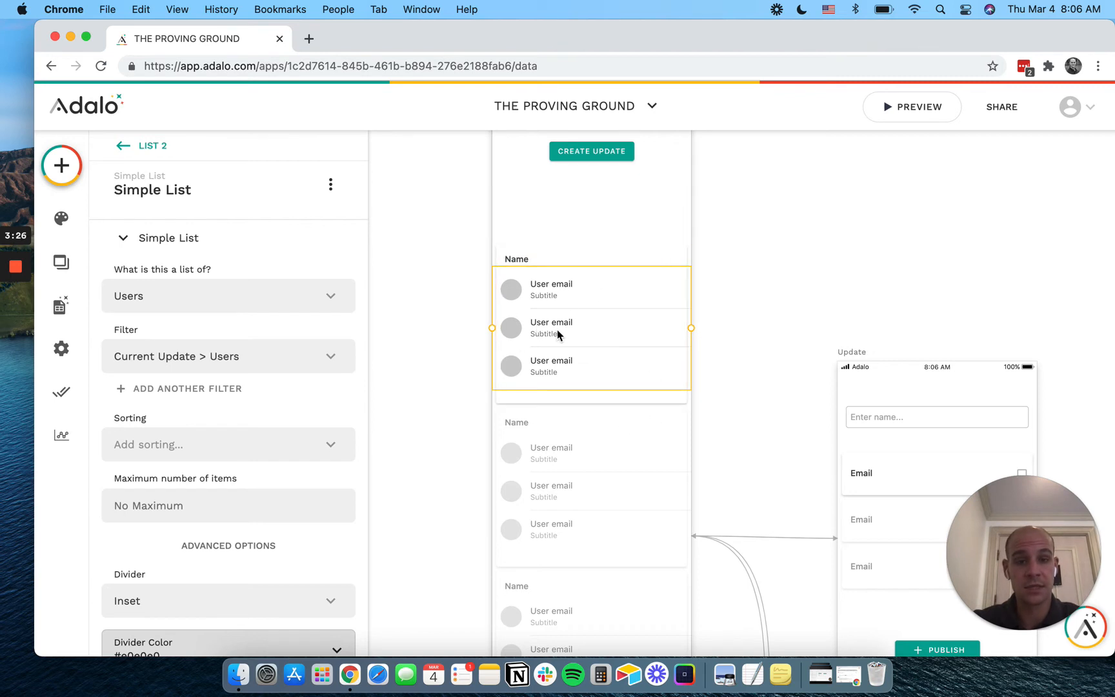
pyautogui.moveTo(356, 318)
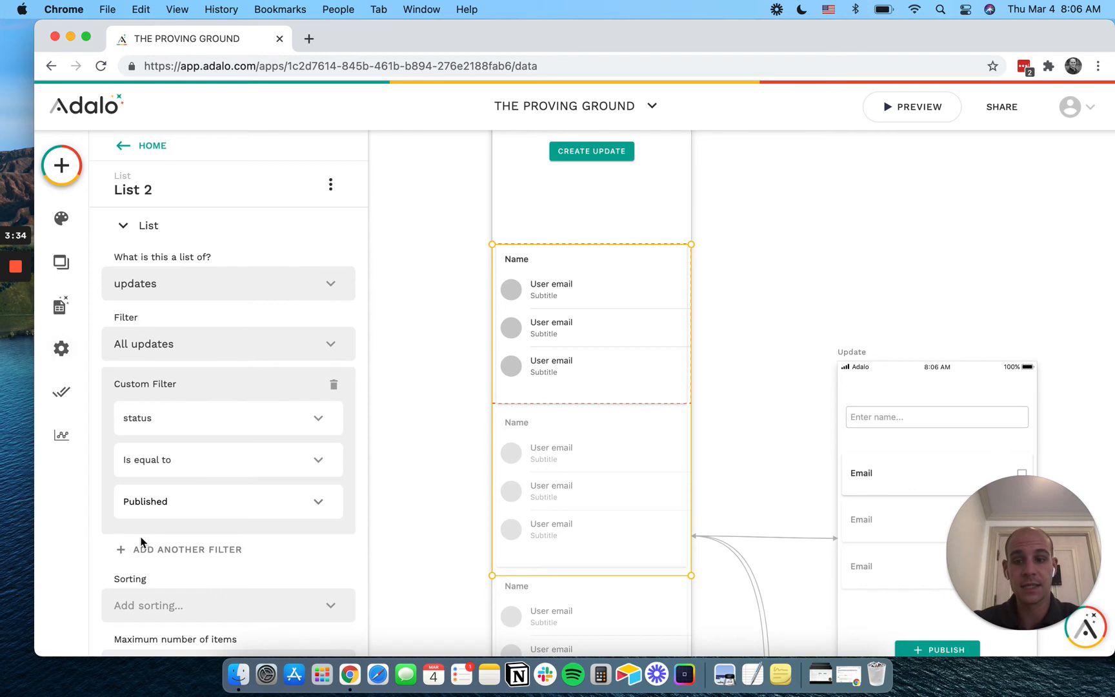
# Source the Home updates list from Logged In User > Updates and preview the app
pyautogui.click(227, 343)
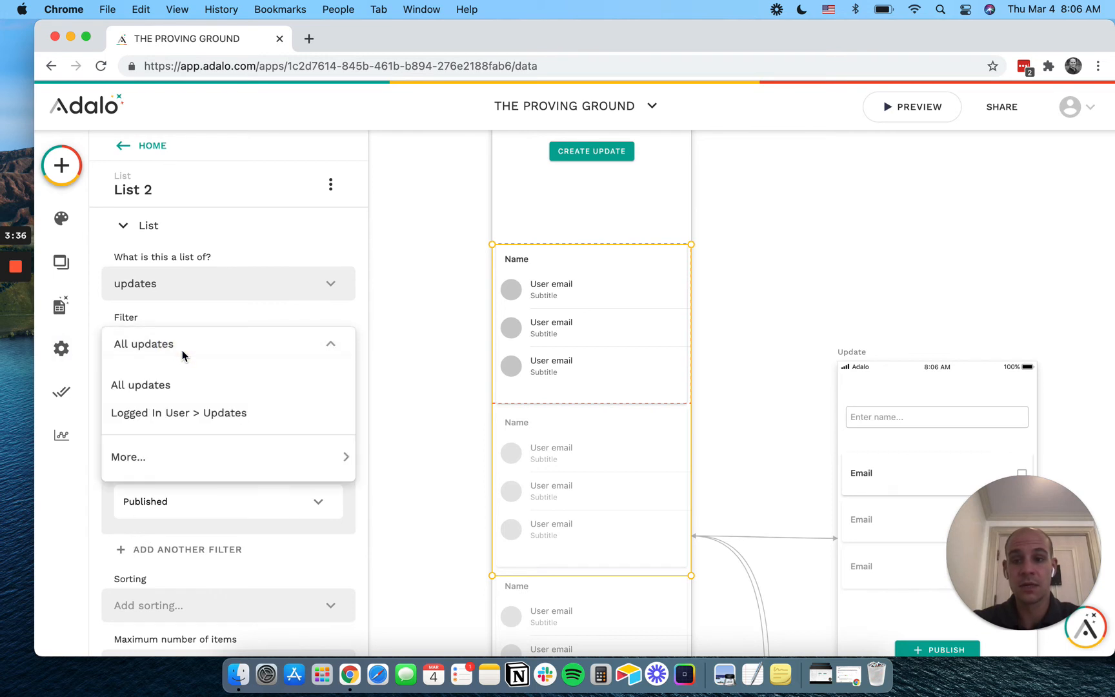
pyautogui.moveTo(178, 413)
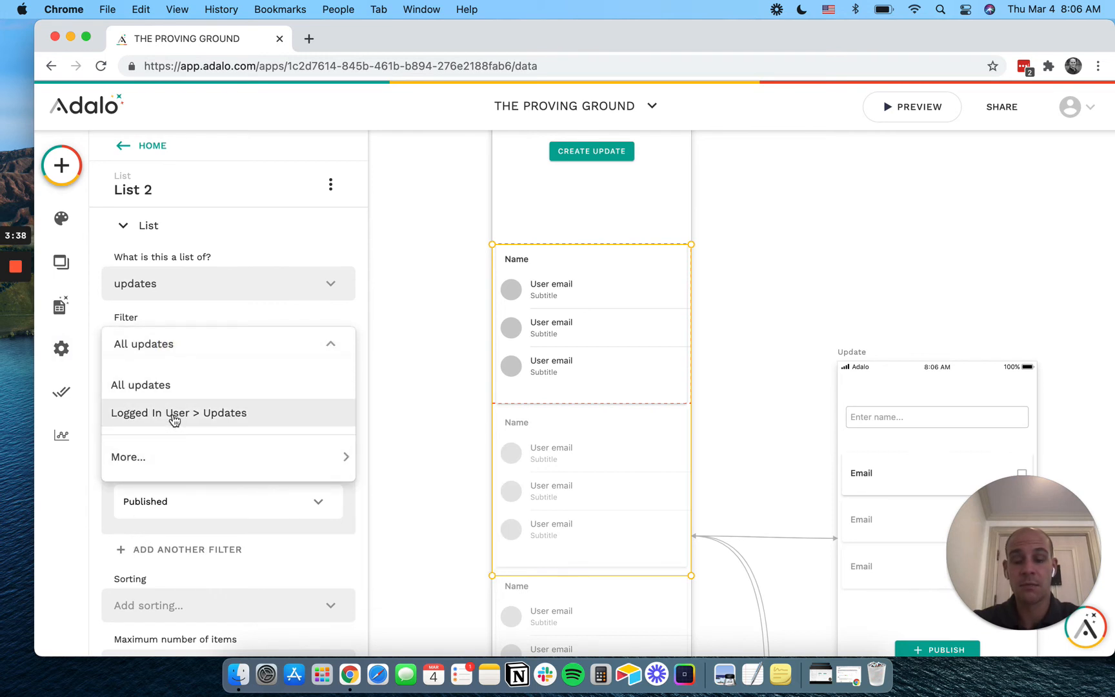
pyautogui.click(178, 413)
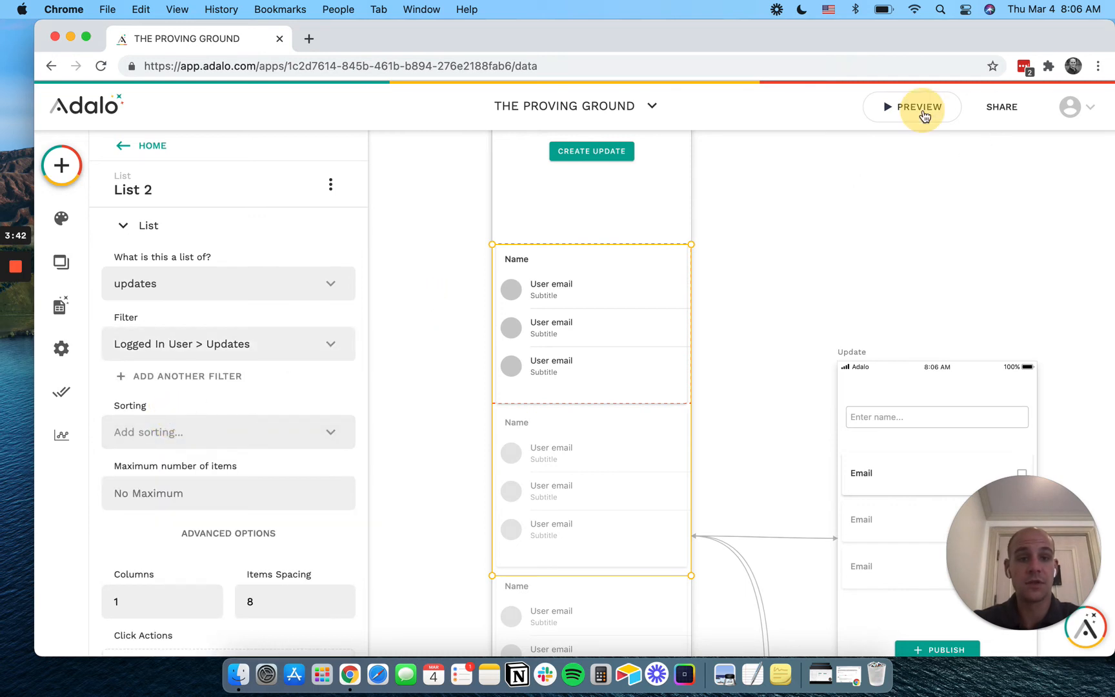
pyautogui.click(917, 107)
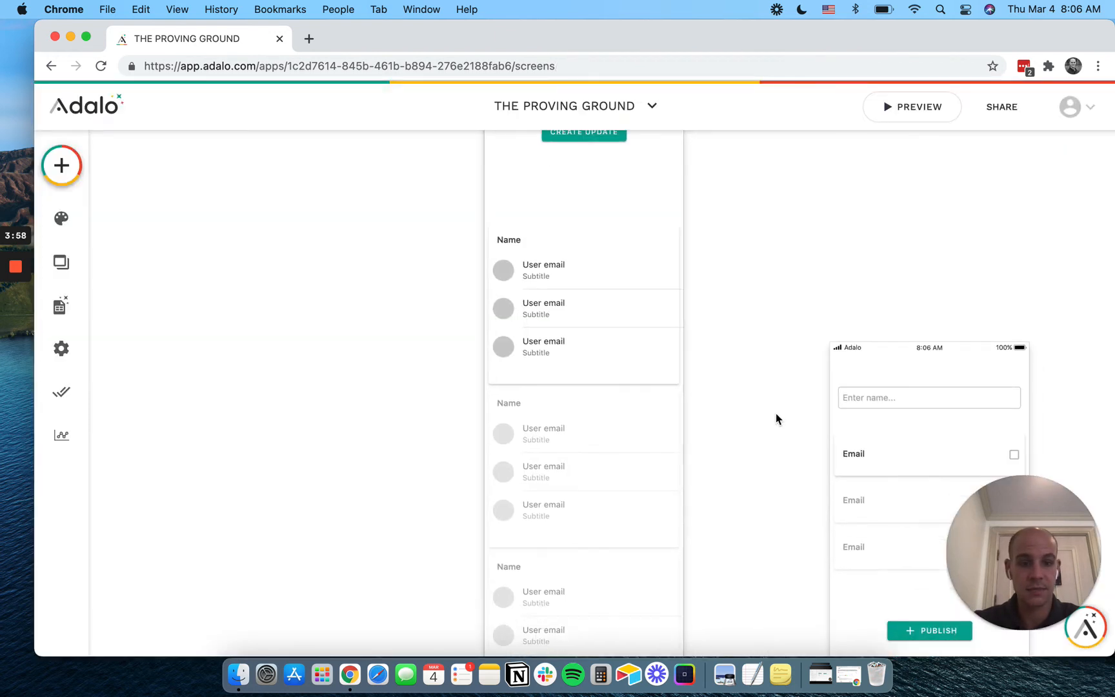
pyautogui.scroll(-3)
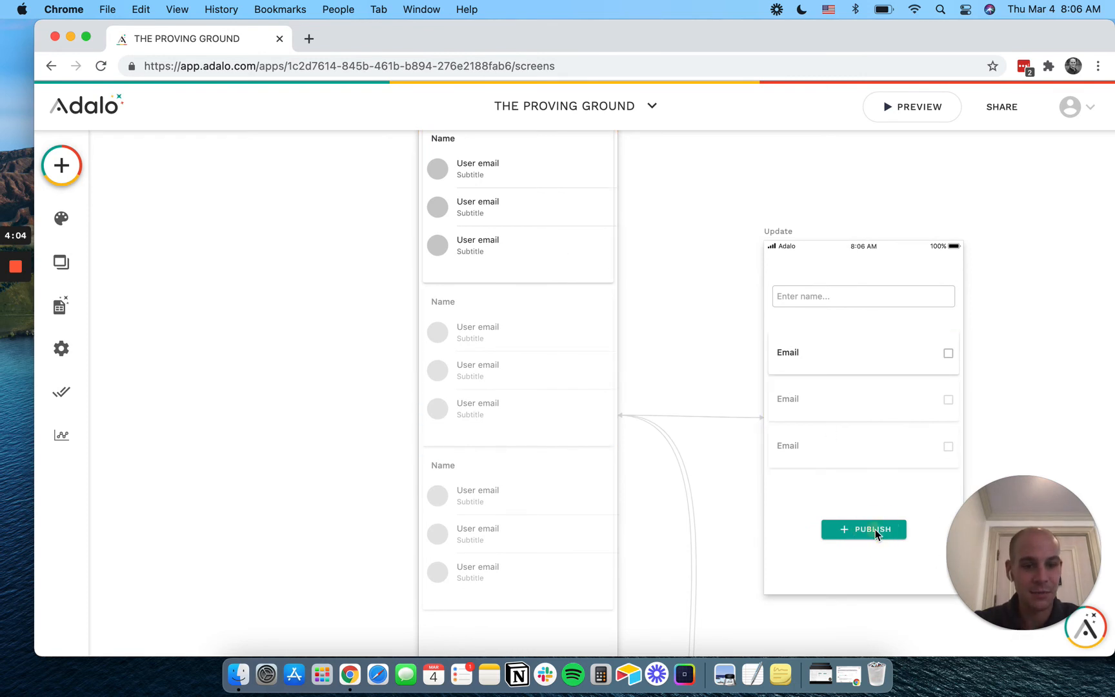
pyautogui.click(863, 529)
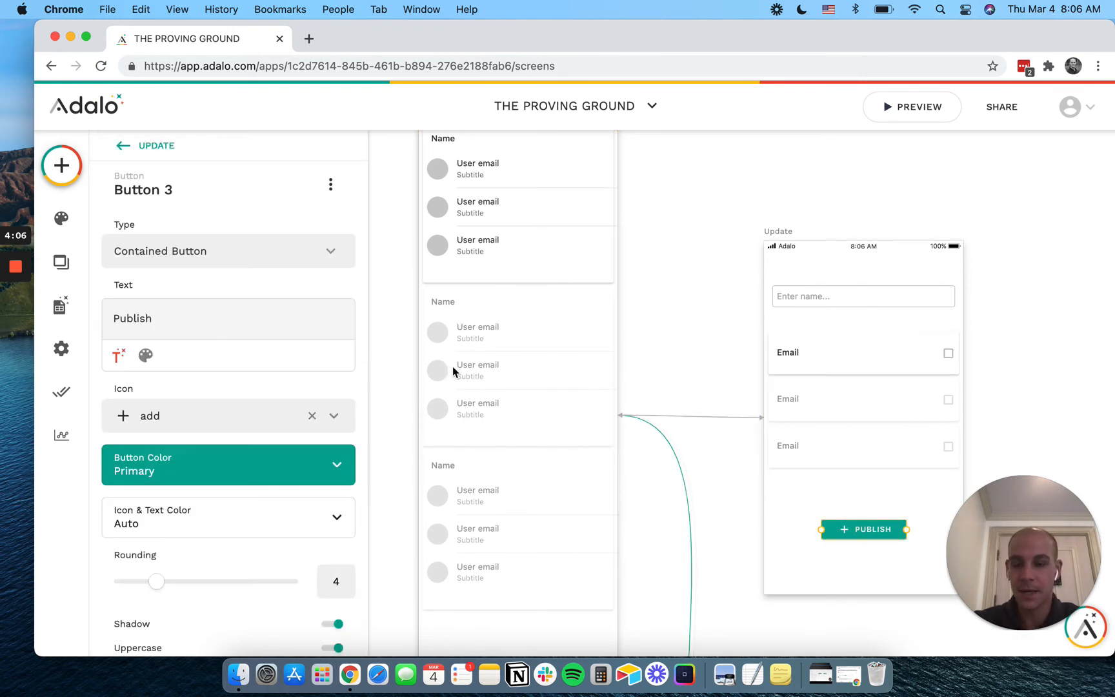
pyautogui.scroll(-3)
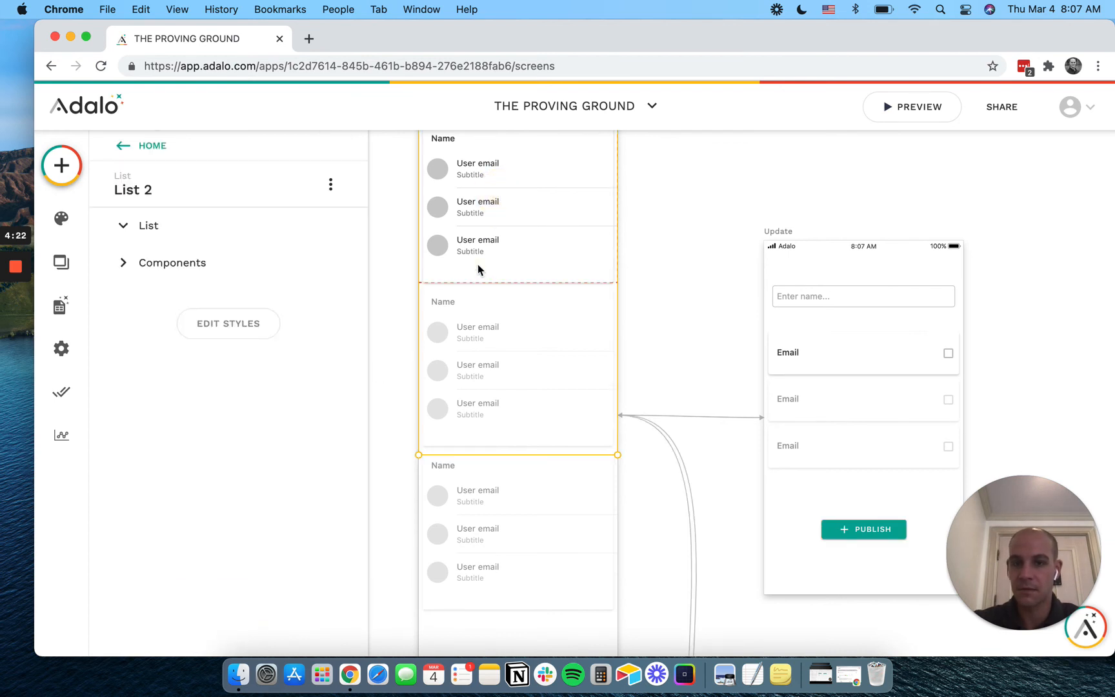
pyautogui.click(140, 226)
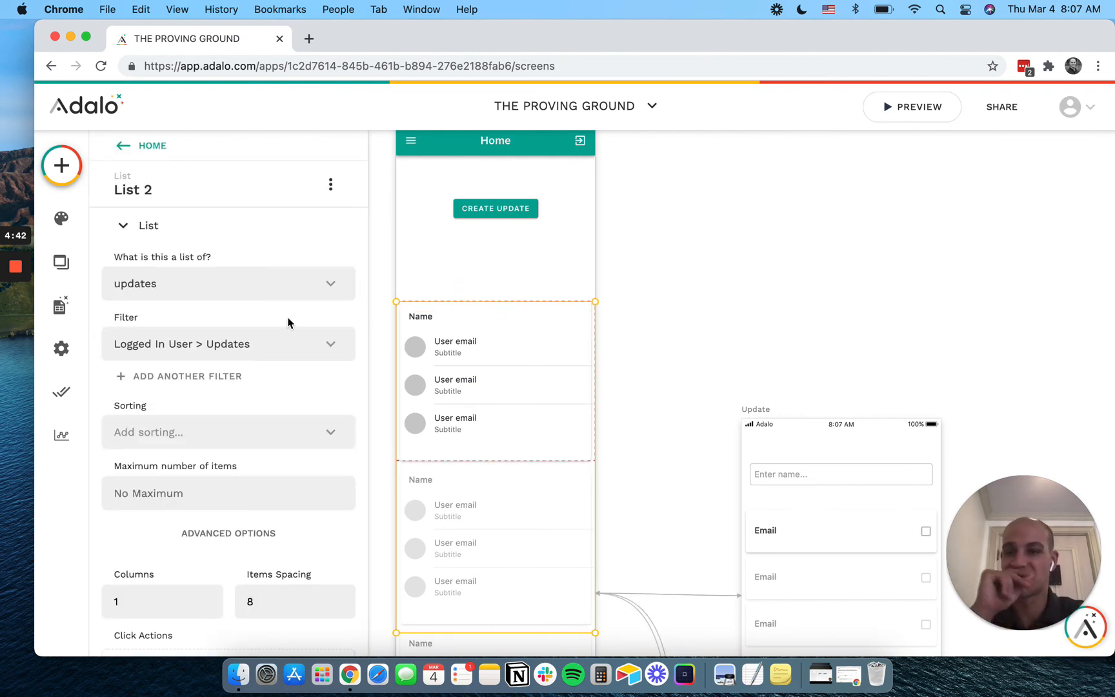
pyautogui.scroll(-3)
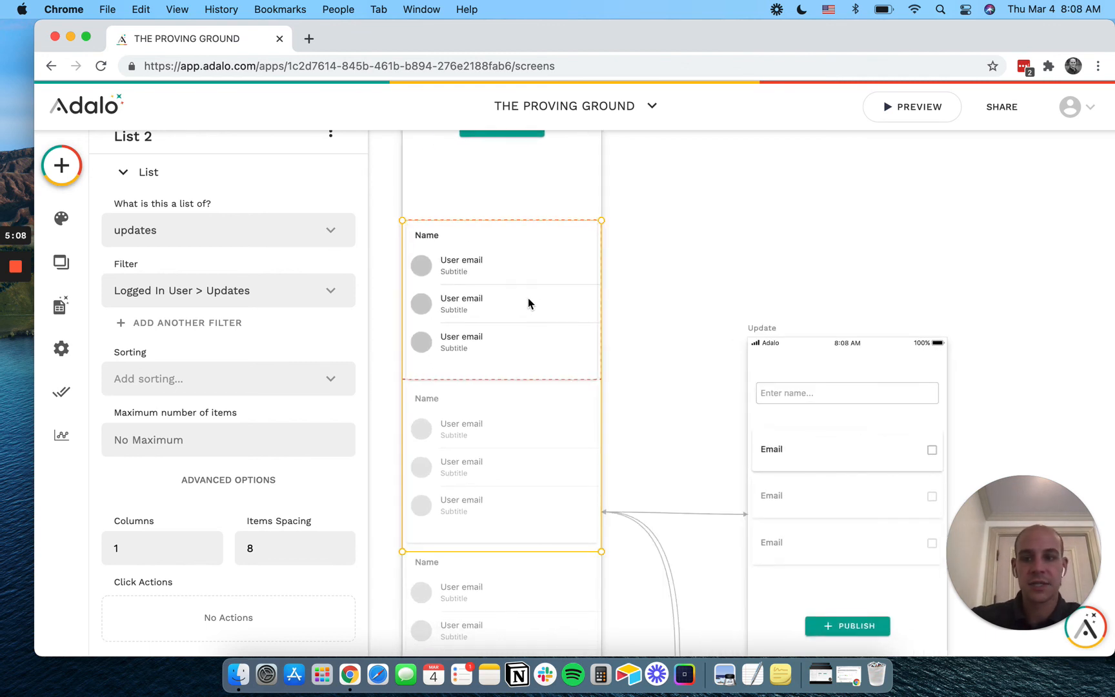
pyautogui.moveTo(449, 338)
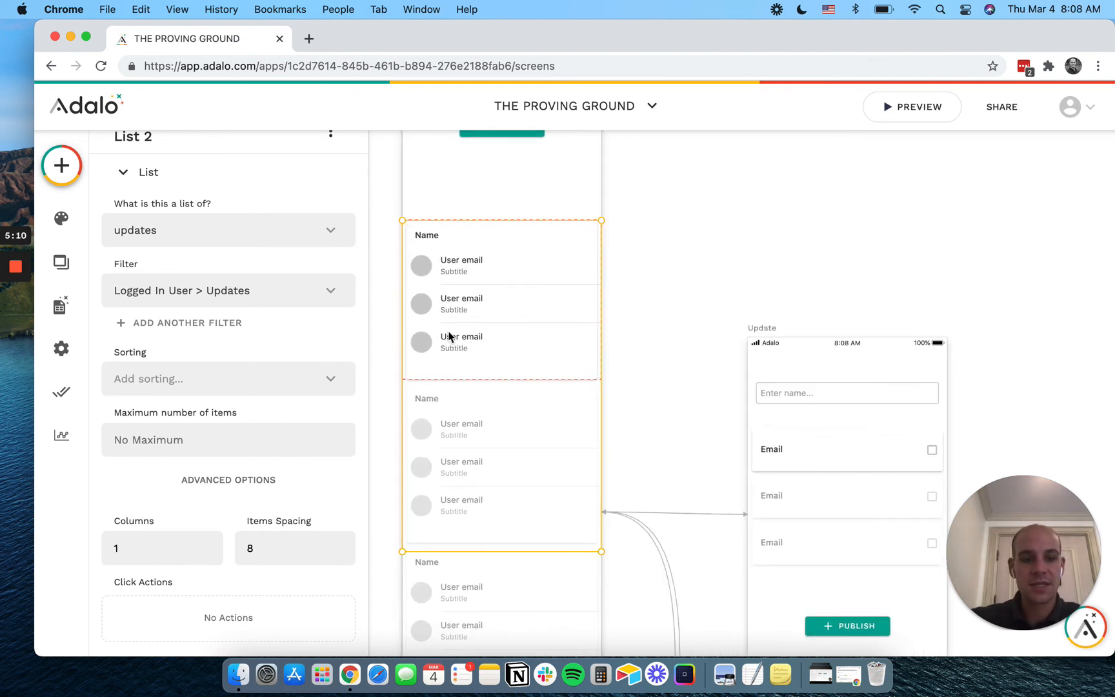